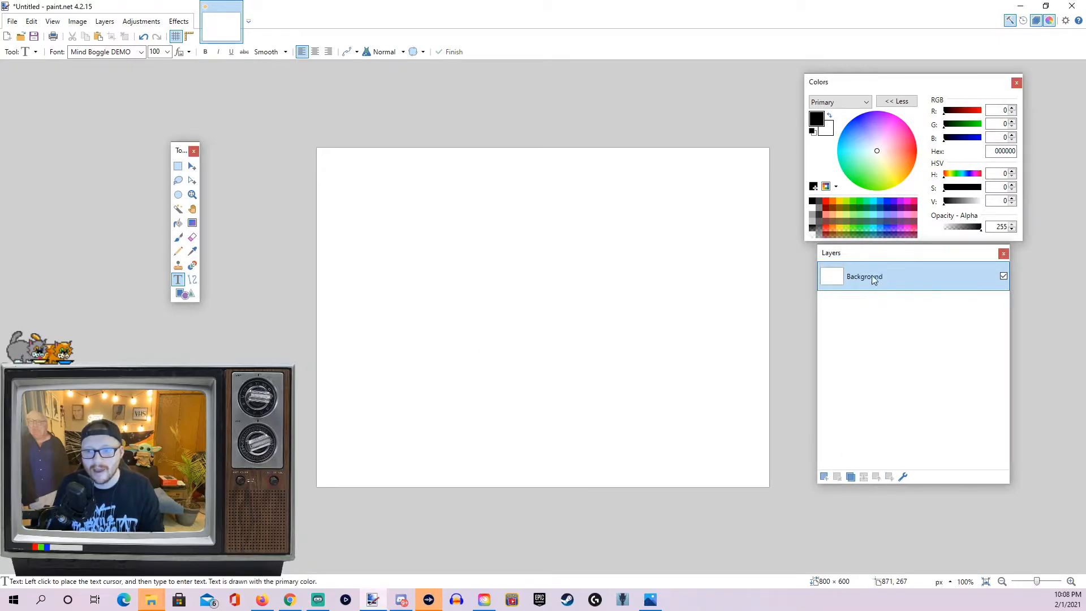
mouse_move(851, 258)
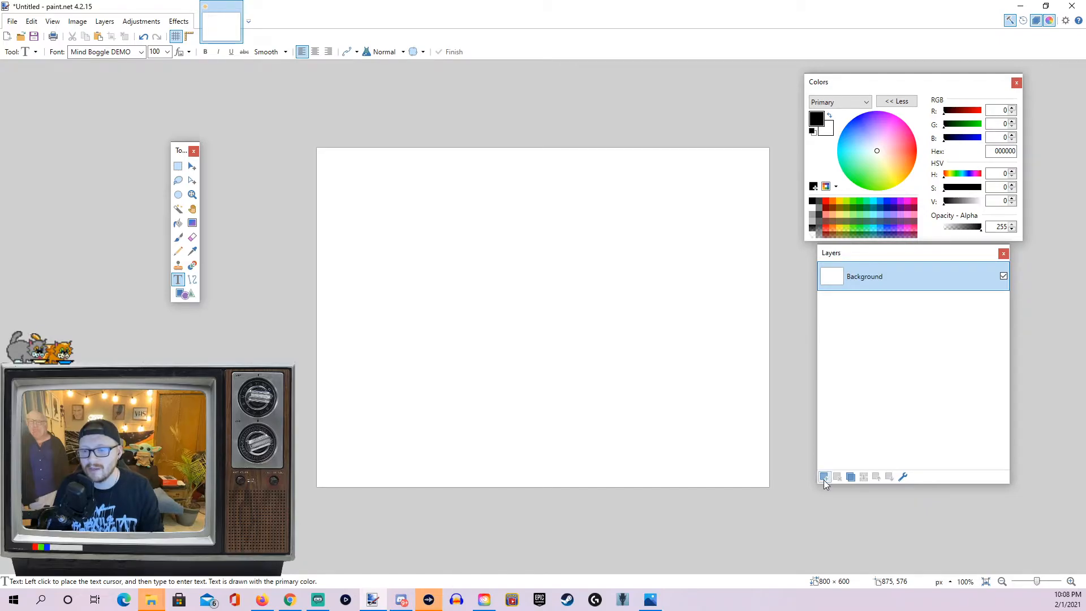
Add a new transparent layer, Layer 2, above the white background
left_click(824, 477)
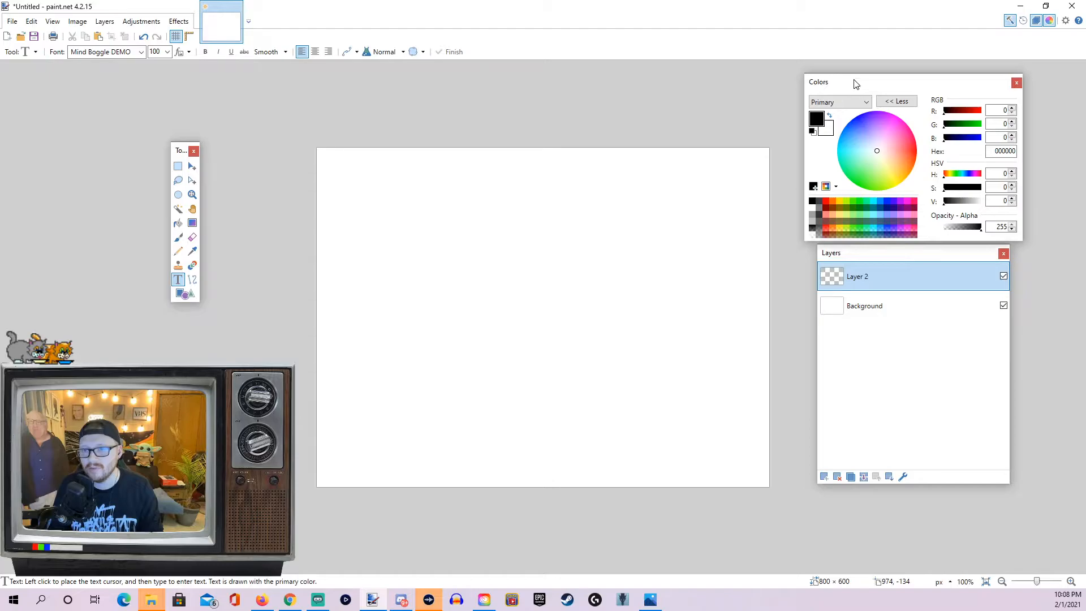
mouse_move(675, 128)
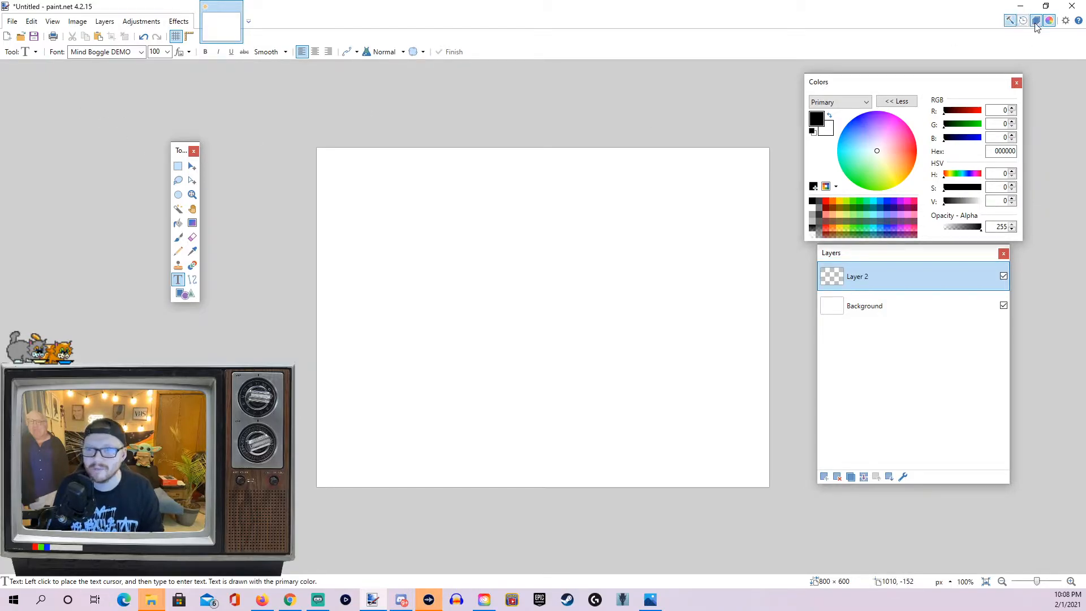
mouse_move(1037, 20)
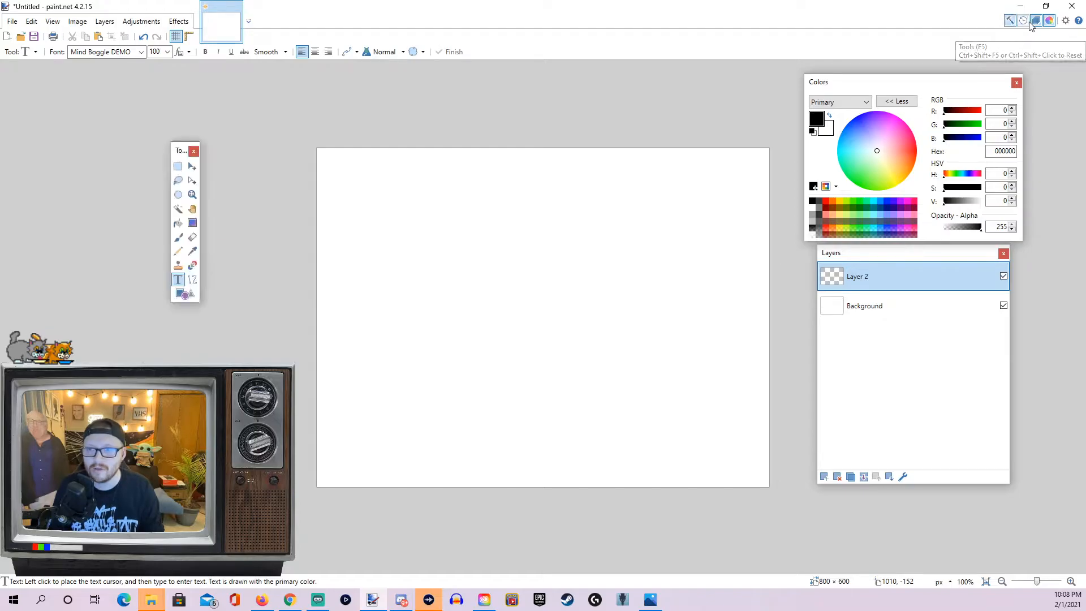
mouse_move(1049, 21)
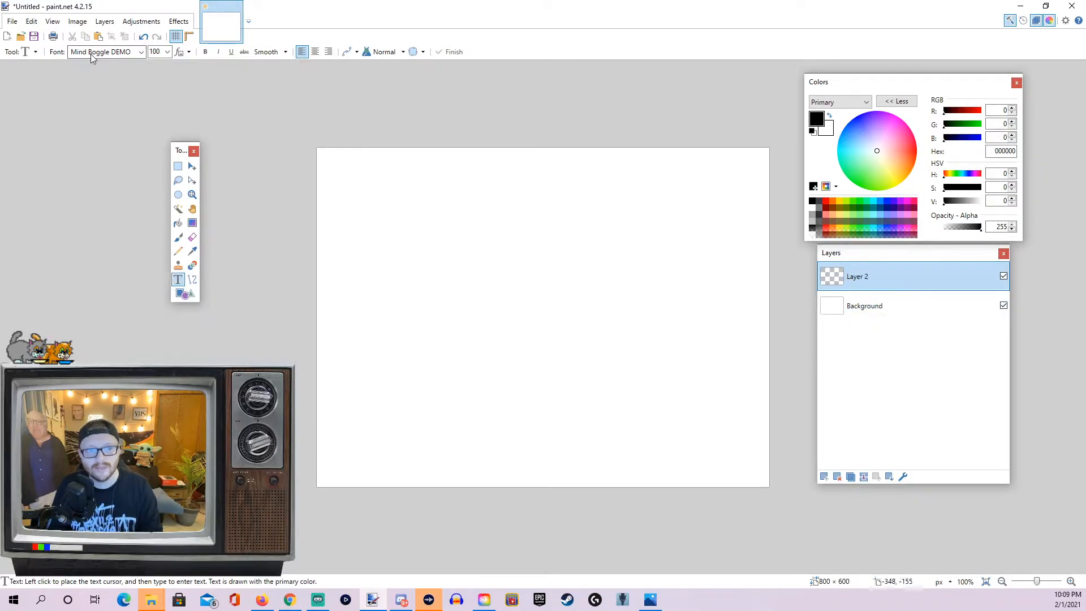
mouse_move(247, 290)
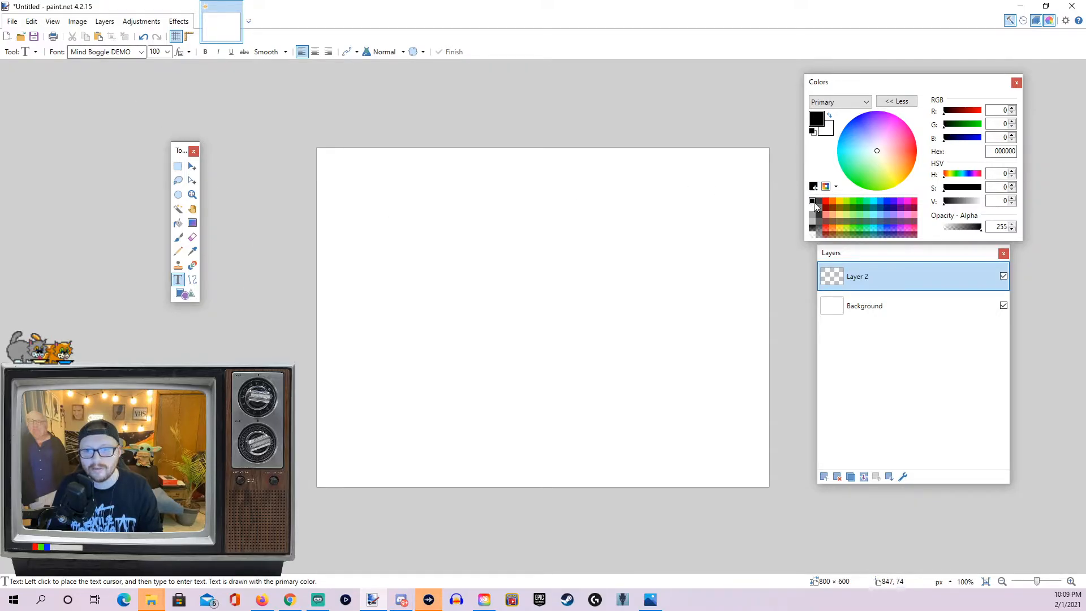
mouse_move(444, 309)
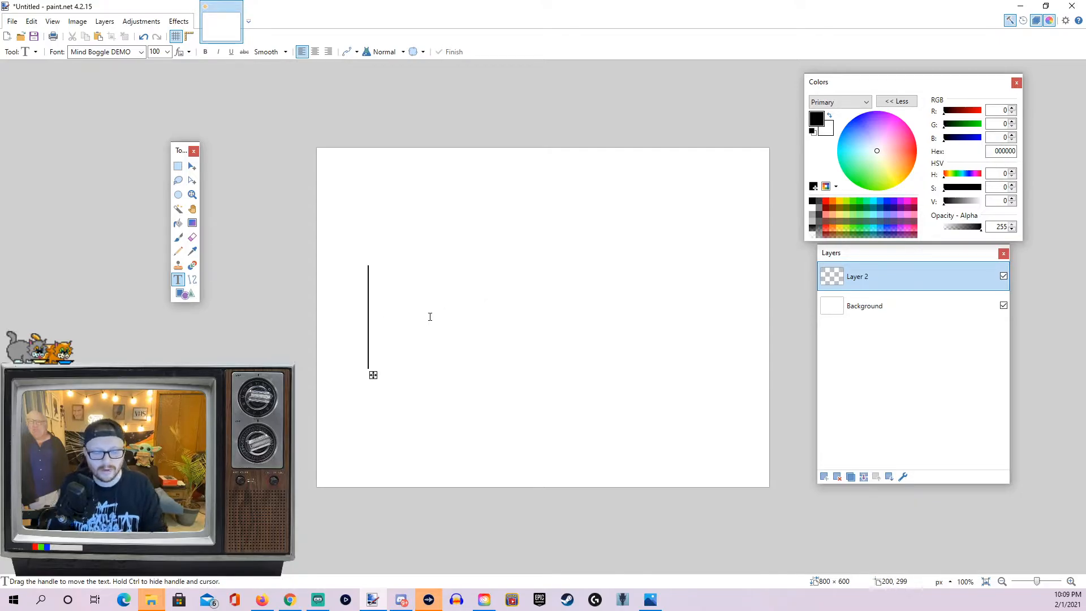
Write TEST in large black letters across Layer 2 with the Text tool
type("TEST")
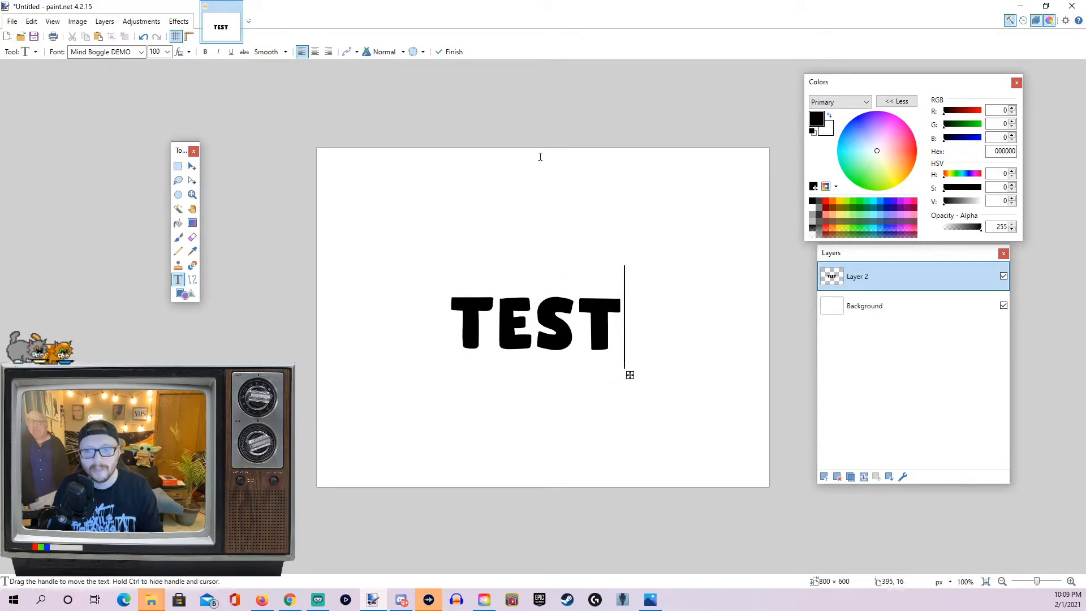
mouse_move(765, 151)
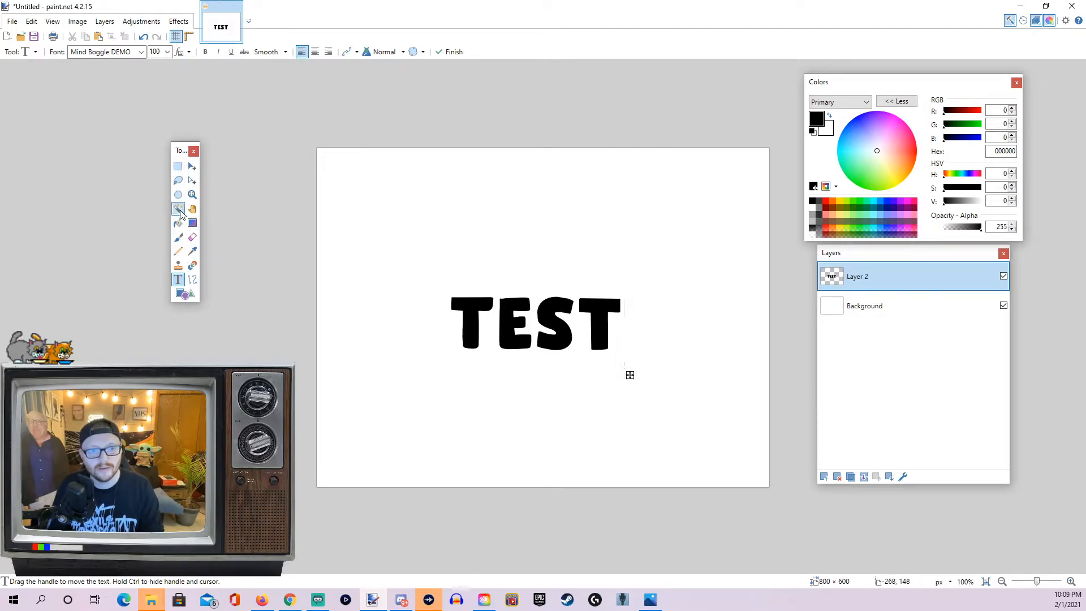
Magic-wand the transparent area around TEST, tuning Tolerance so the letters stay unselected
left_click(178, 209)
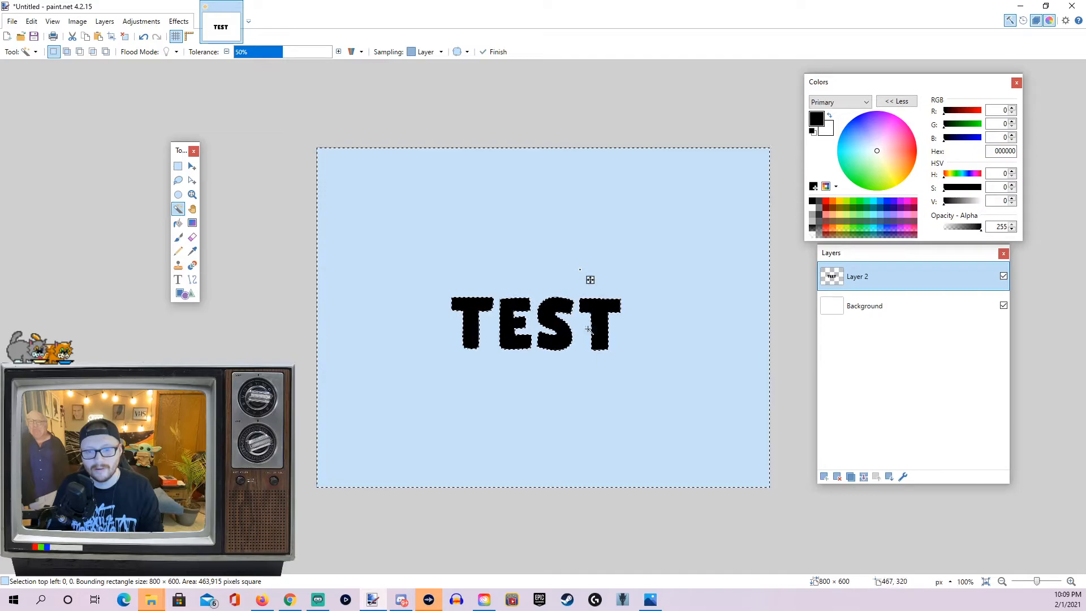
mouse_move(422, 325)
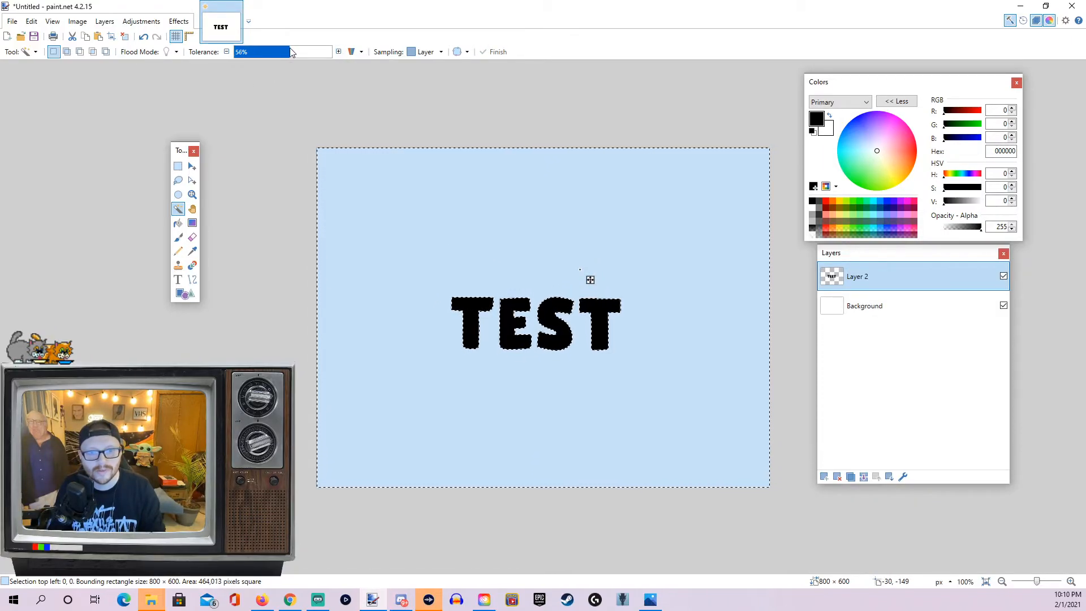
left_click(338, 51)
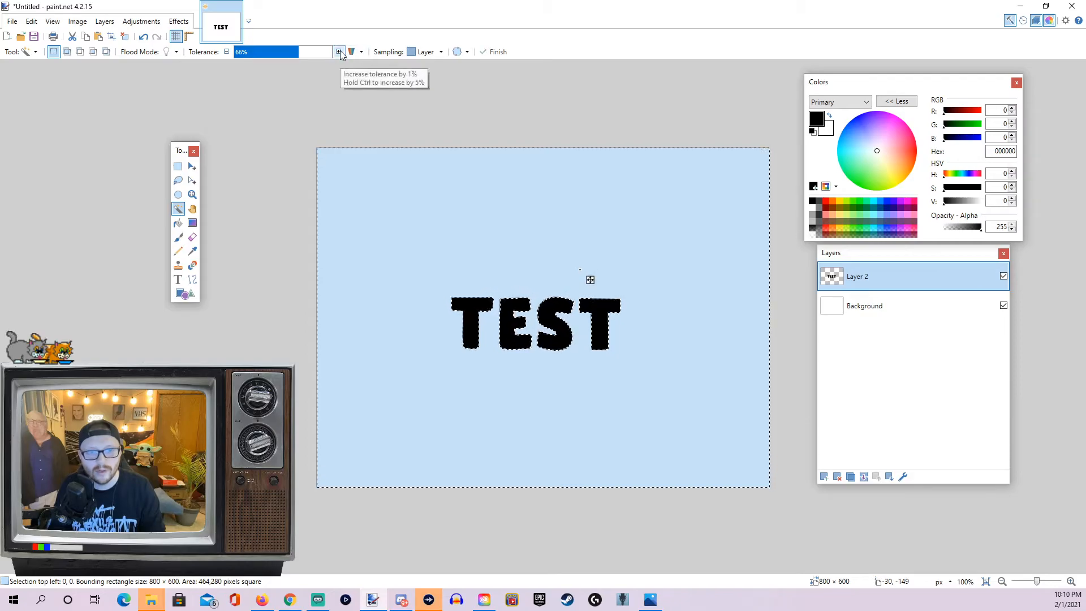
left_click(338, 51)
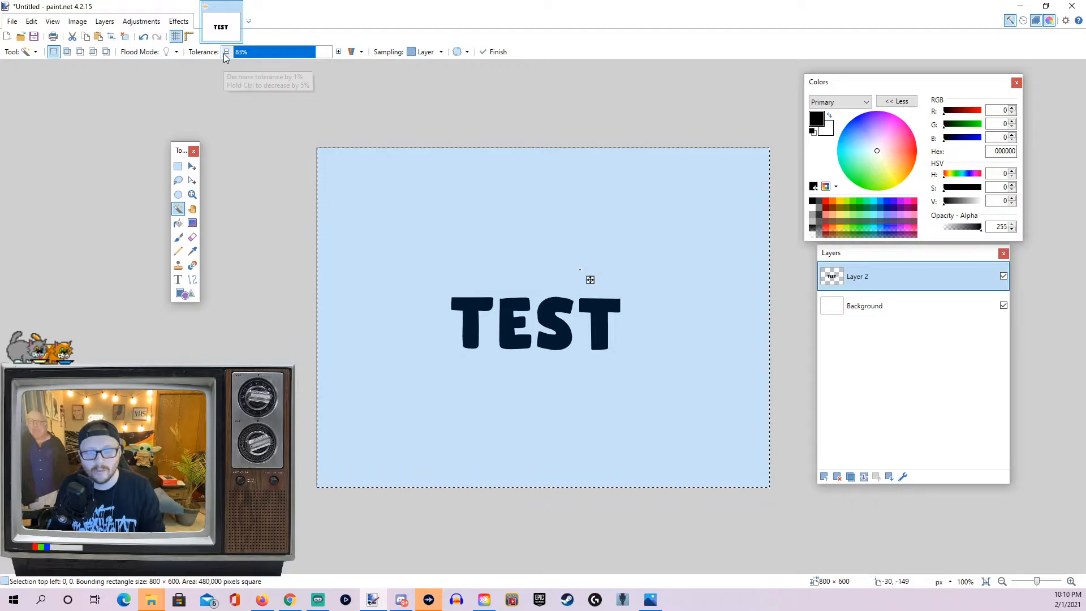
left_click(226, 51)
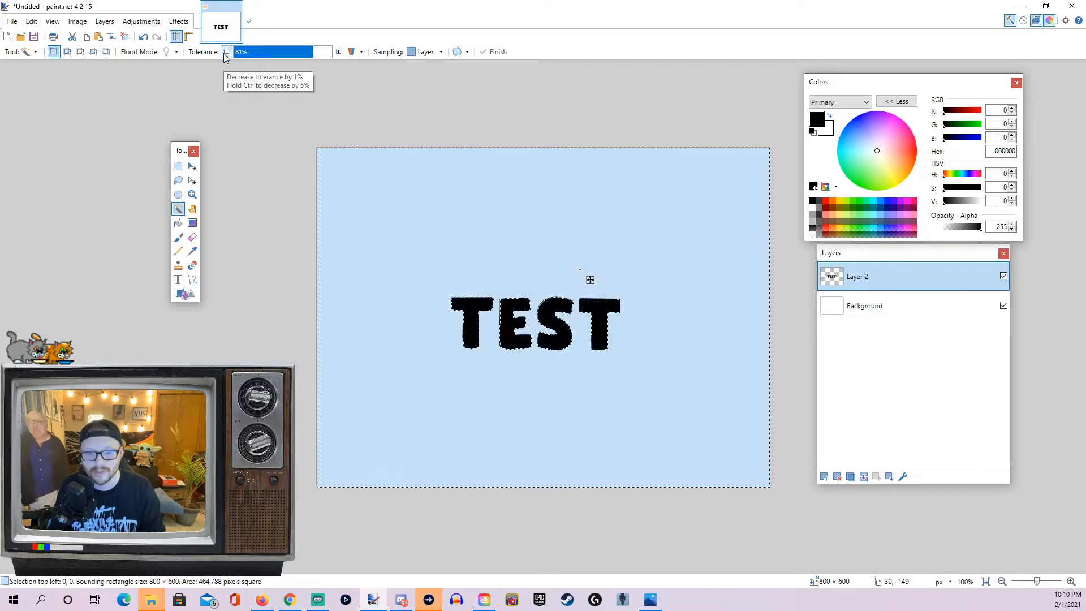
left_click(225, 51)
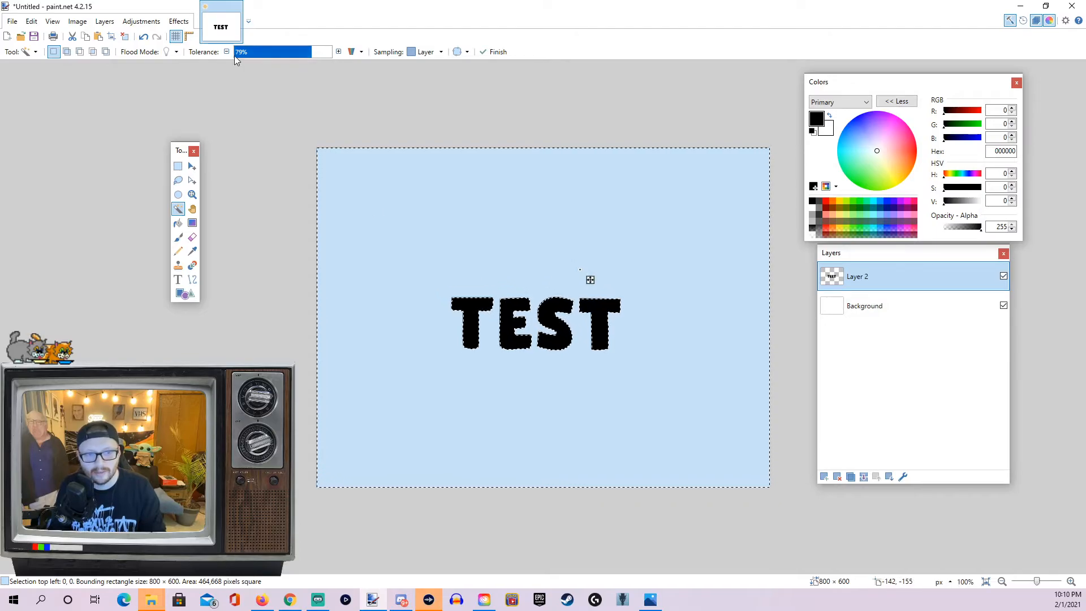
left_click(226, 51)
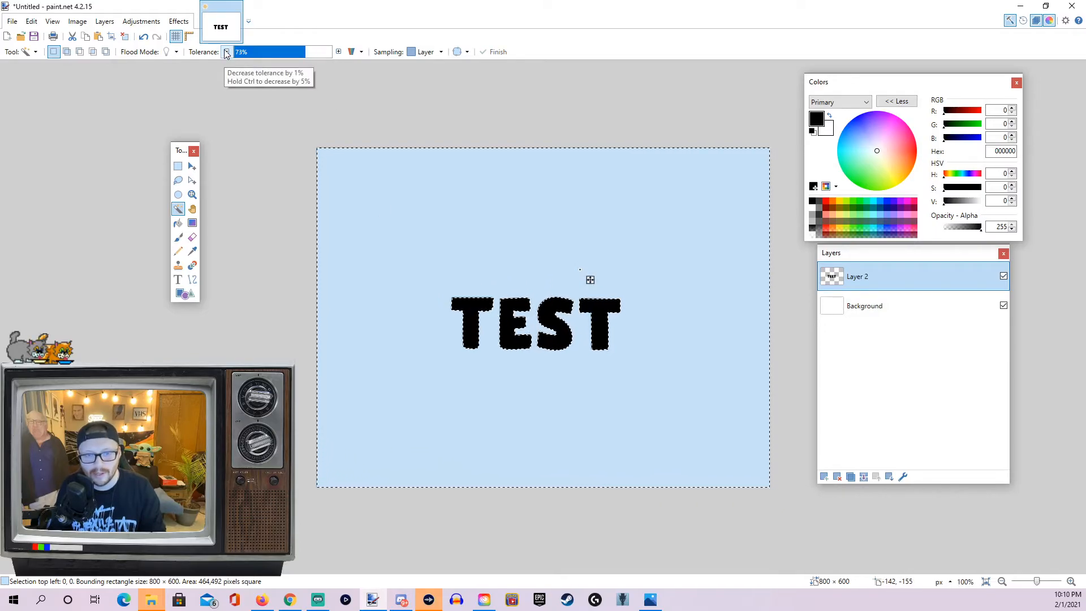
left_click(227, 51)
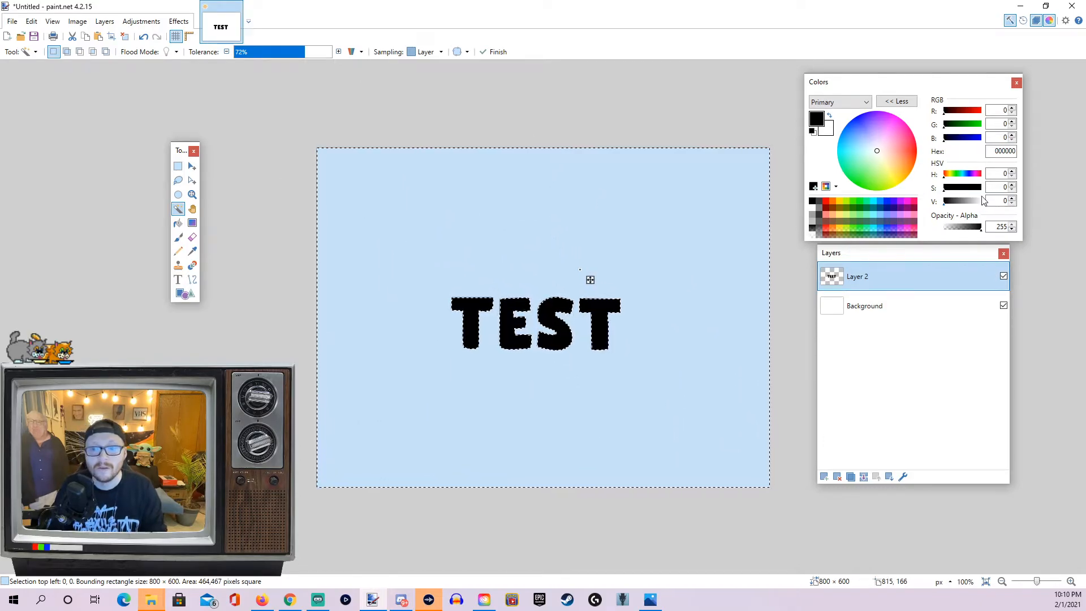
left_click(178, 21)
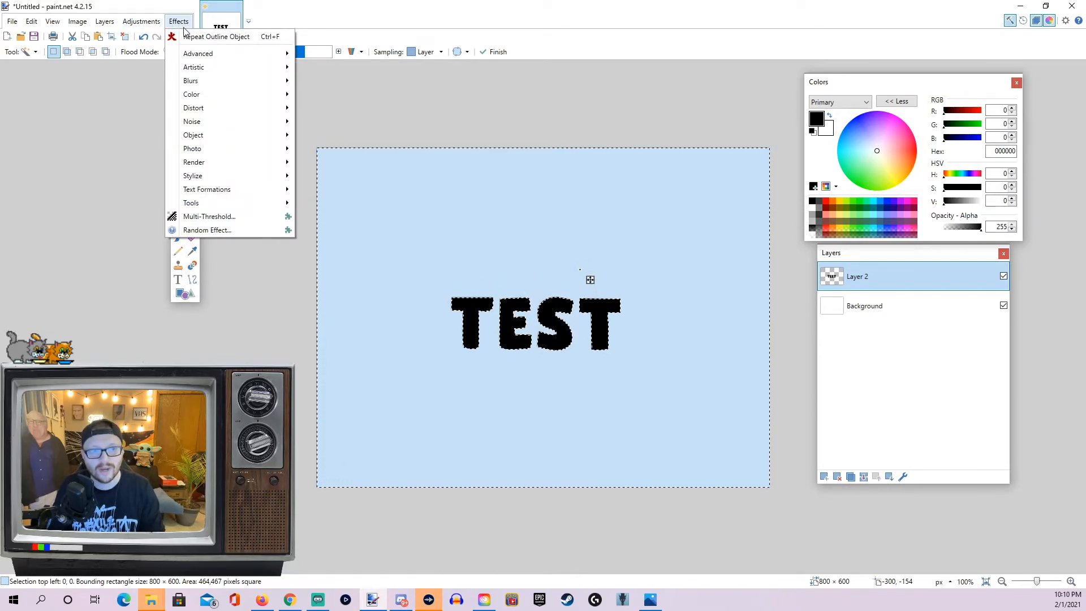
mouse_move(194, 135)
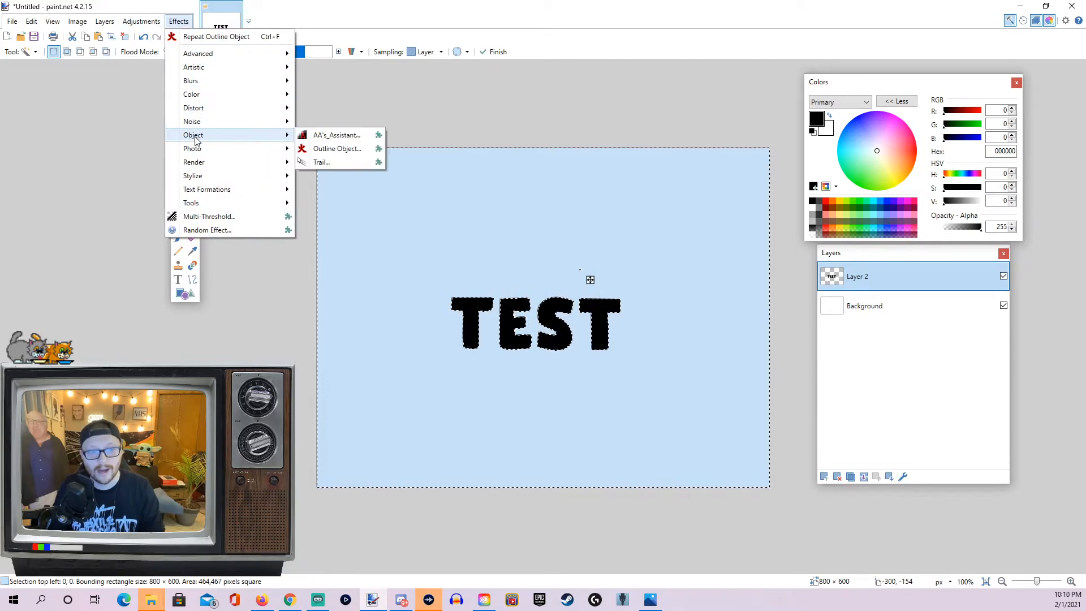
mouse_move(337, 148)
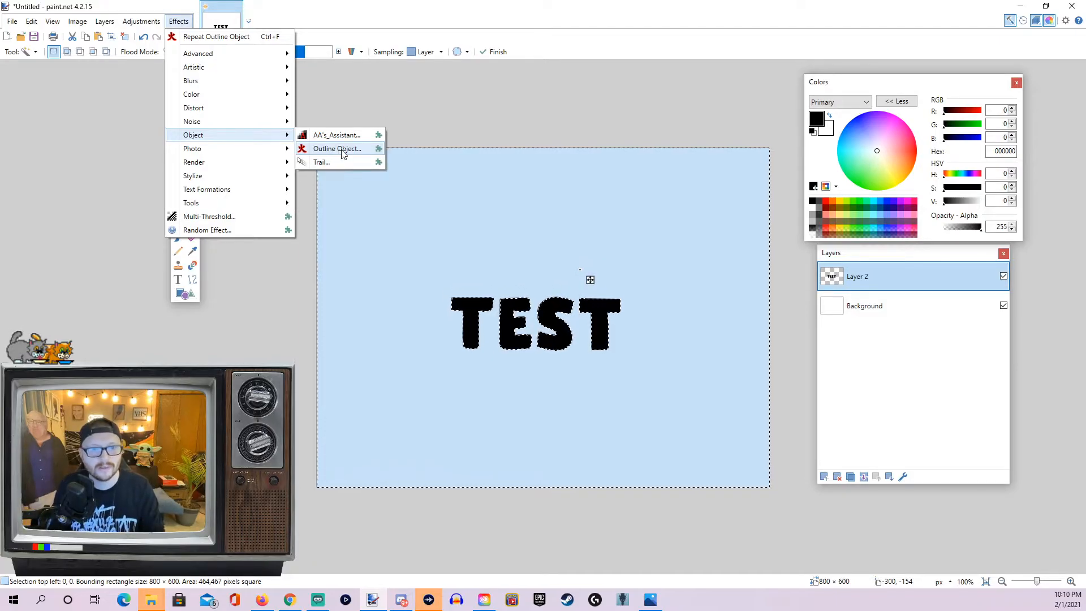
Launch the Outline Object effect, previewing a thin pink outline around TEST
left_click(337, 149)
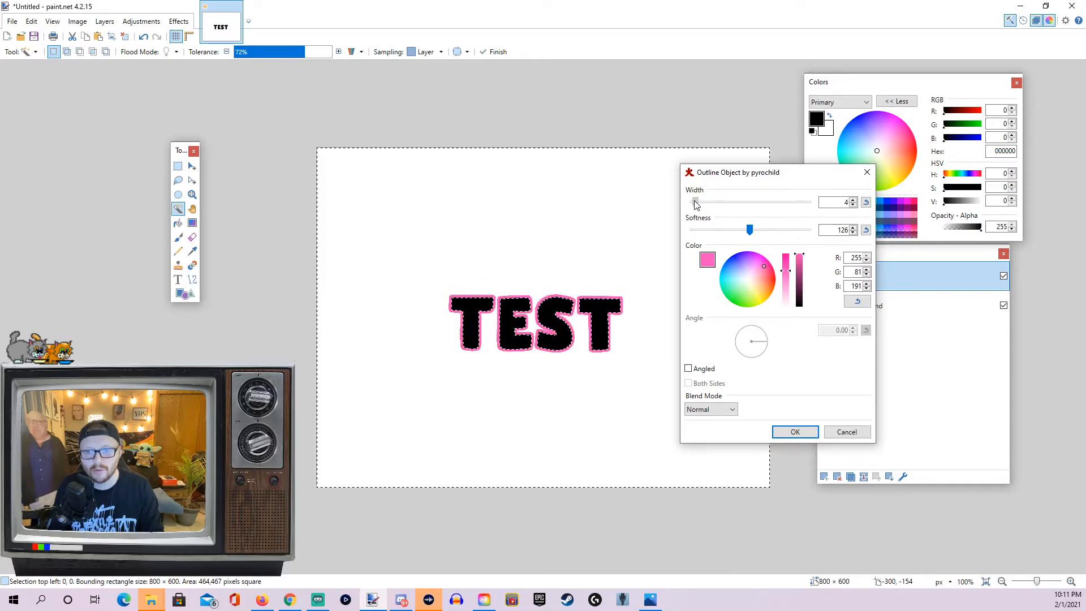
Experiment with the outline Width from very wide down to a thin band
left_click_drag(696, 201, 761, 201)
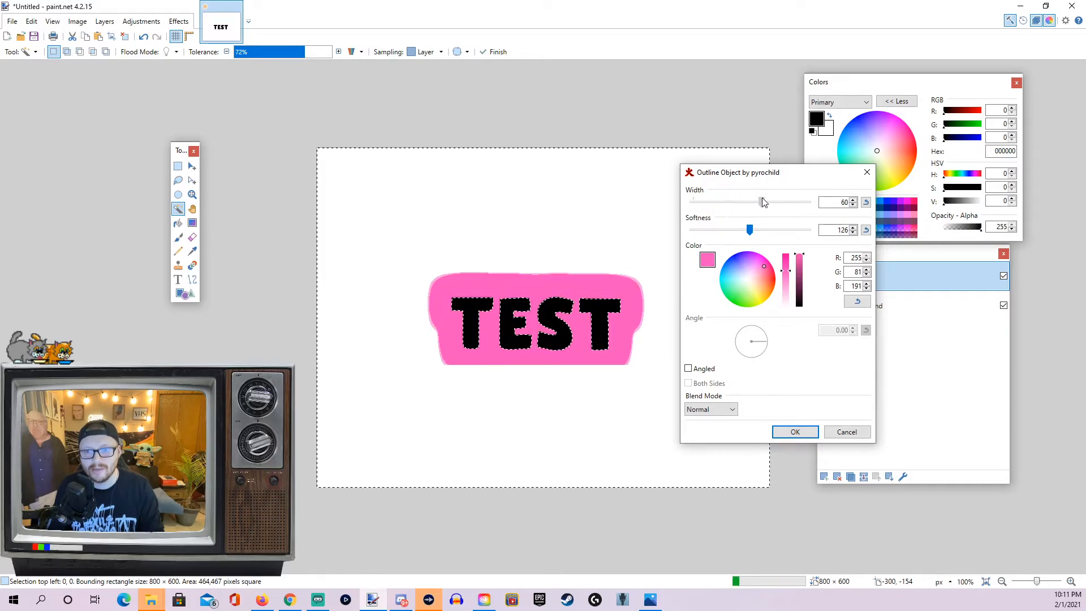
left_click_drag(758, 201, 783, 201)
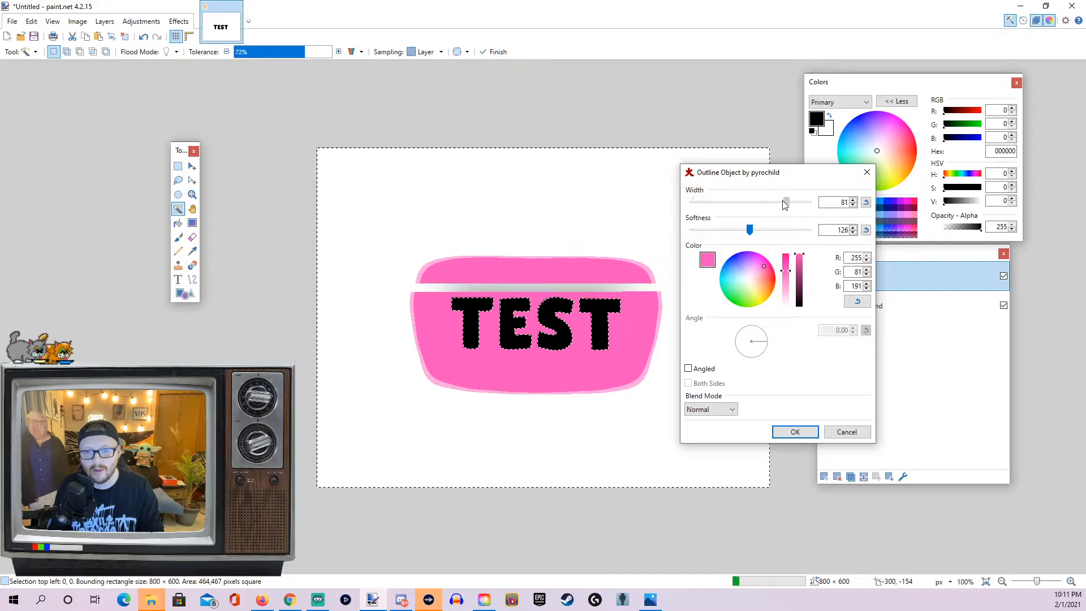
left_click_drag(785, 201, 706, 202)
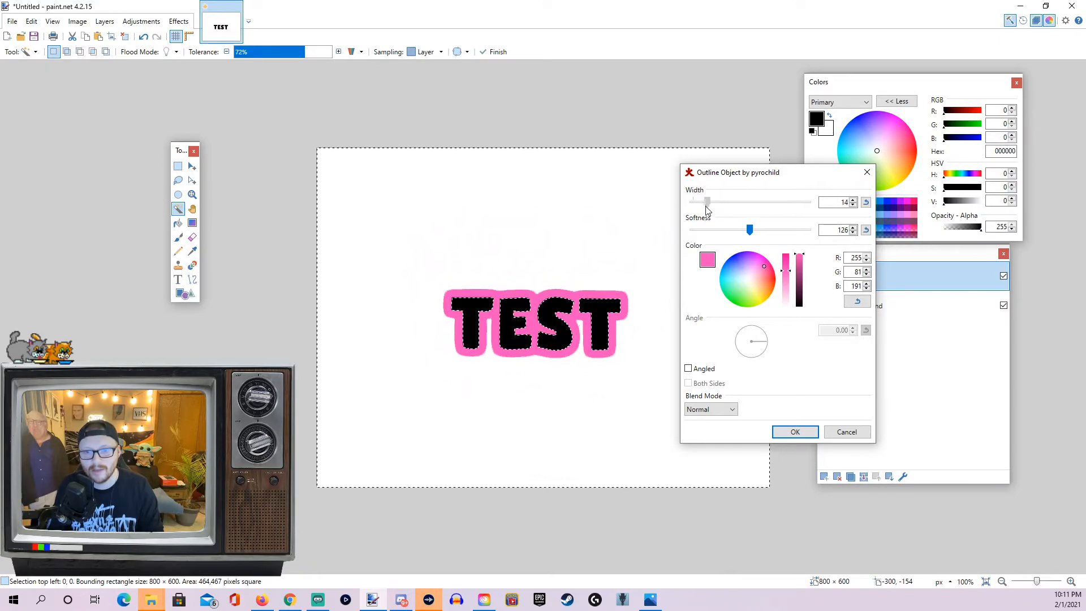
left_click_drag(706, 201, 695, 202)
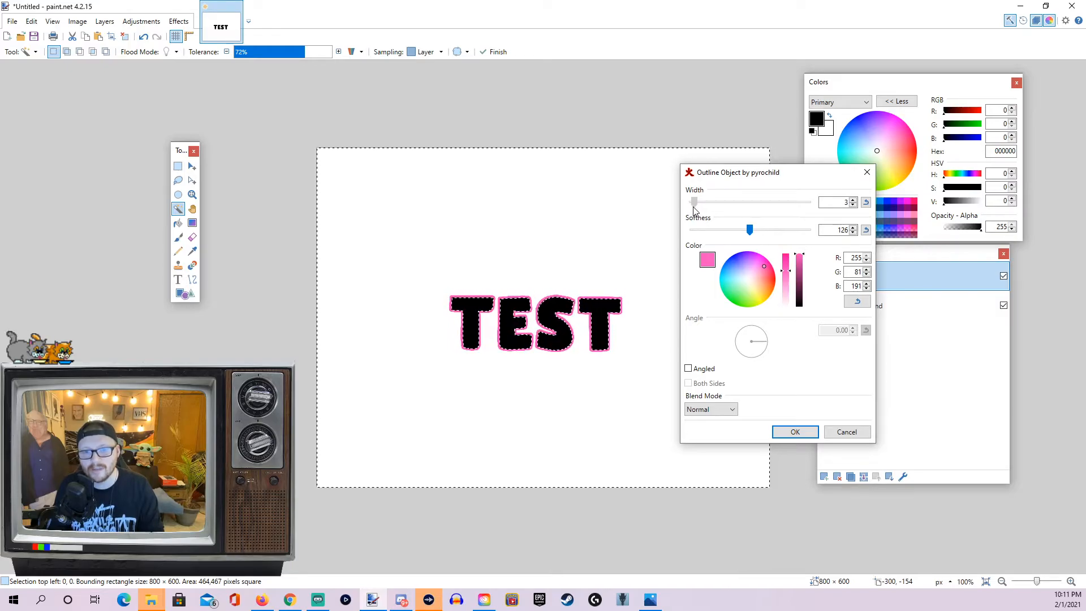
left_click_drag(694, 201, 699, 201)
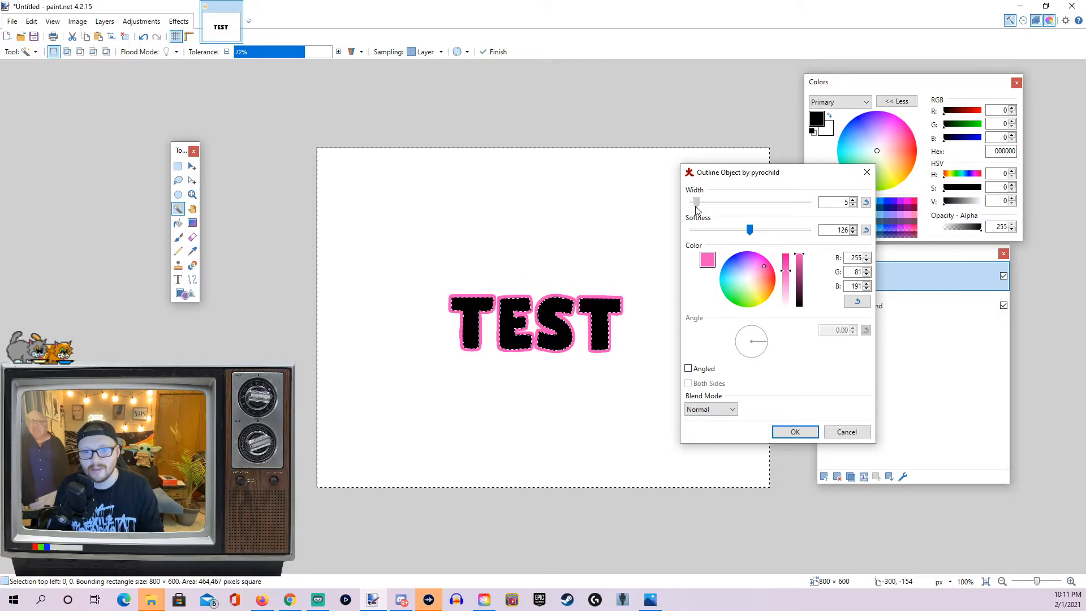
left_click_drag(737, 172, 769, 172)
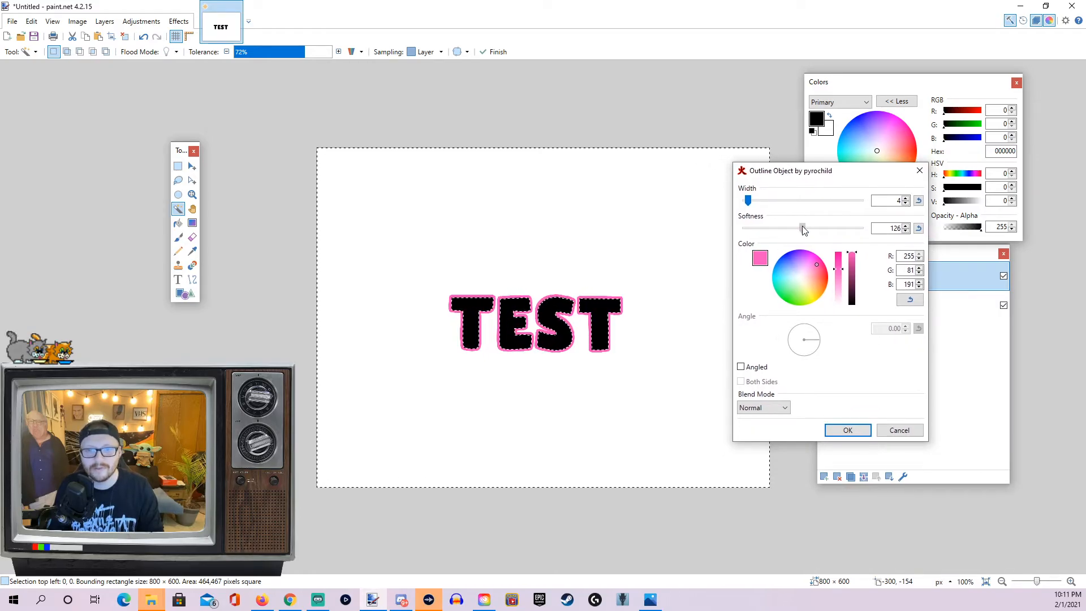
Experiment with the outline Softness, from high back down to none
left_click_drag(801, 228, 823, 228)
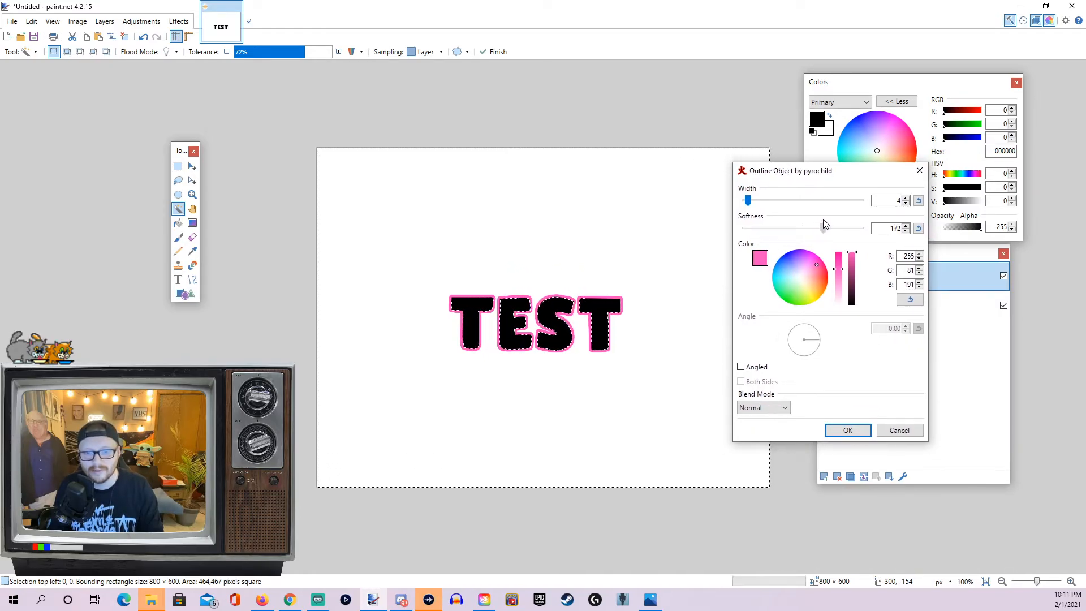
left_click_drag(747, 200, 757, 201)
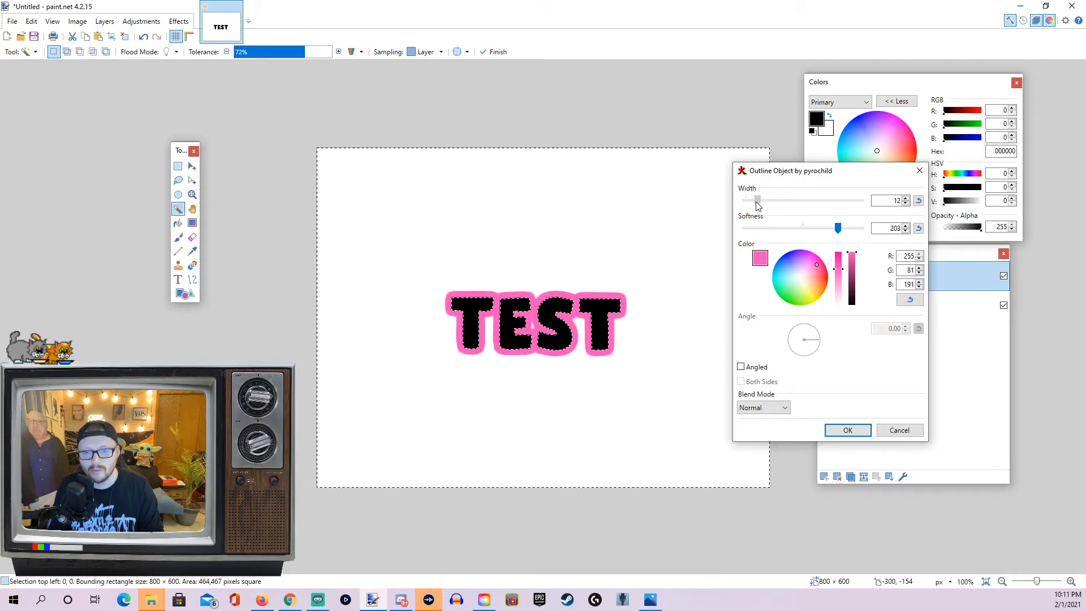
left_click_drag(821, 228, 808, 228)
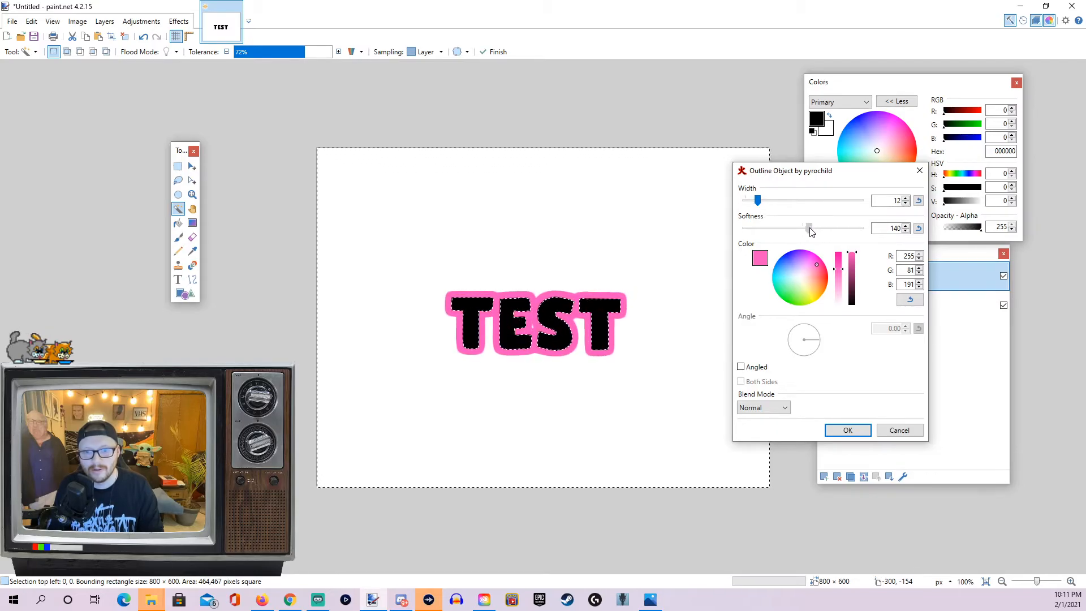
left_click_drag(807, 227, 845, 227)
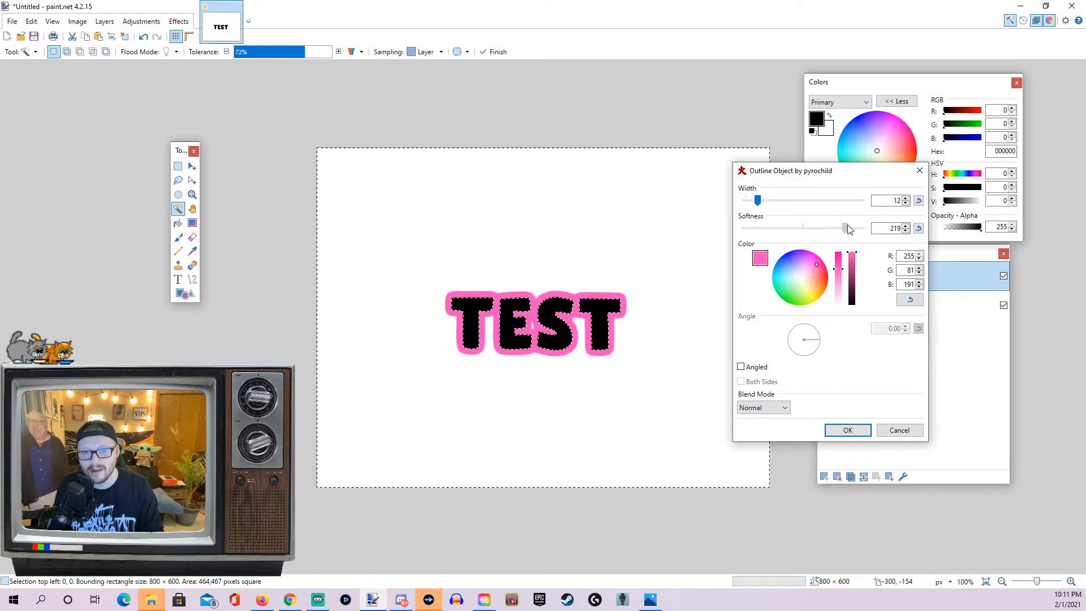
left_click_drag(844, 227, 850, 227)
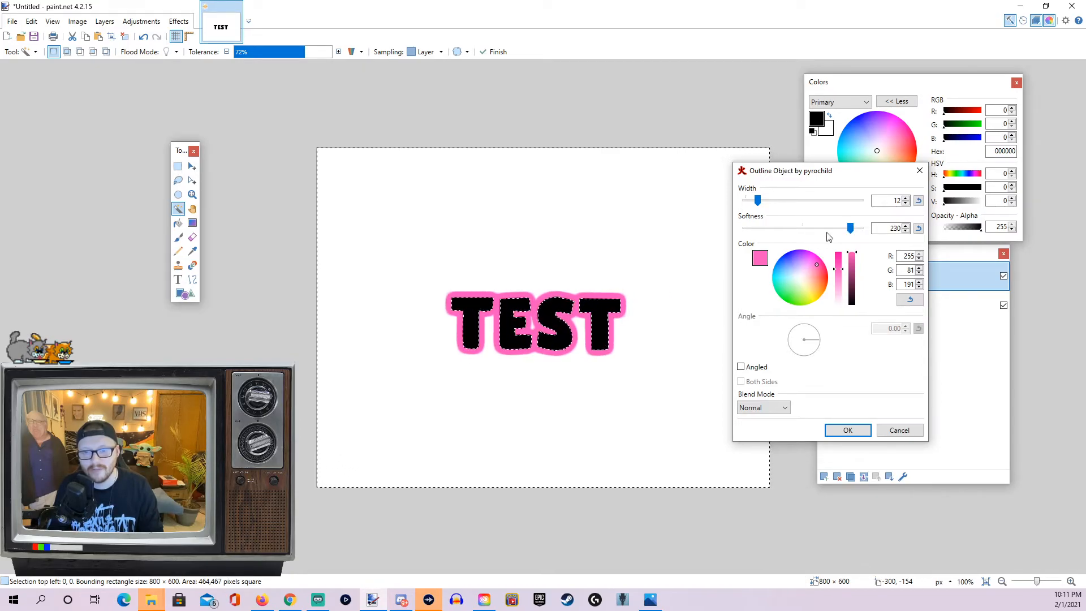
left_click_drag(851, 228, 748, 227)
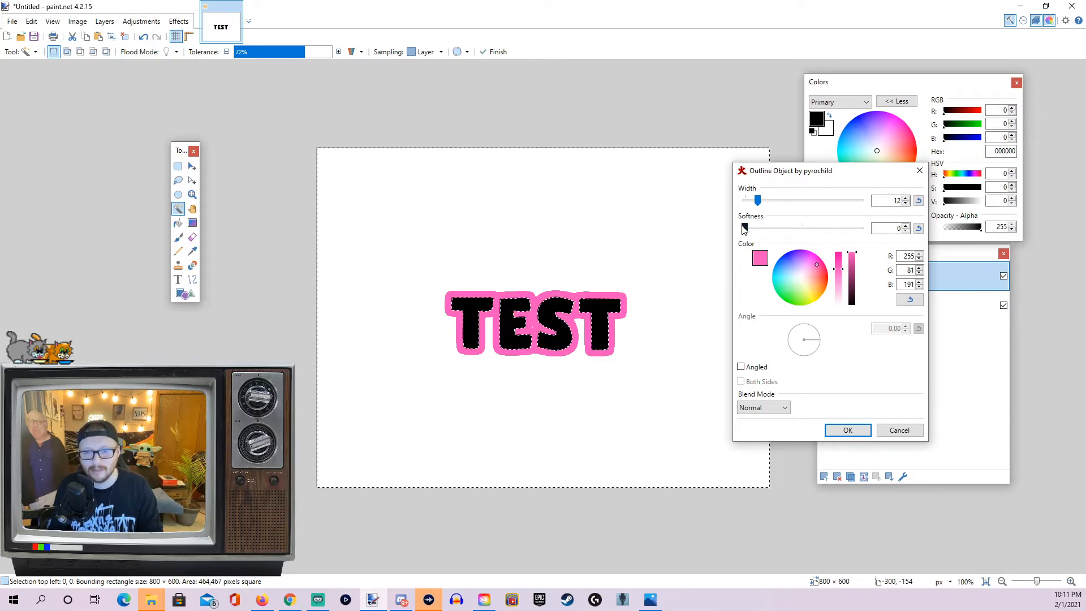
Apply the pink outline to TEST with Softness 170 and Width 5
left_click_drag(742, 227, 789, 228)
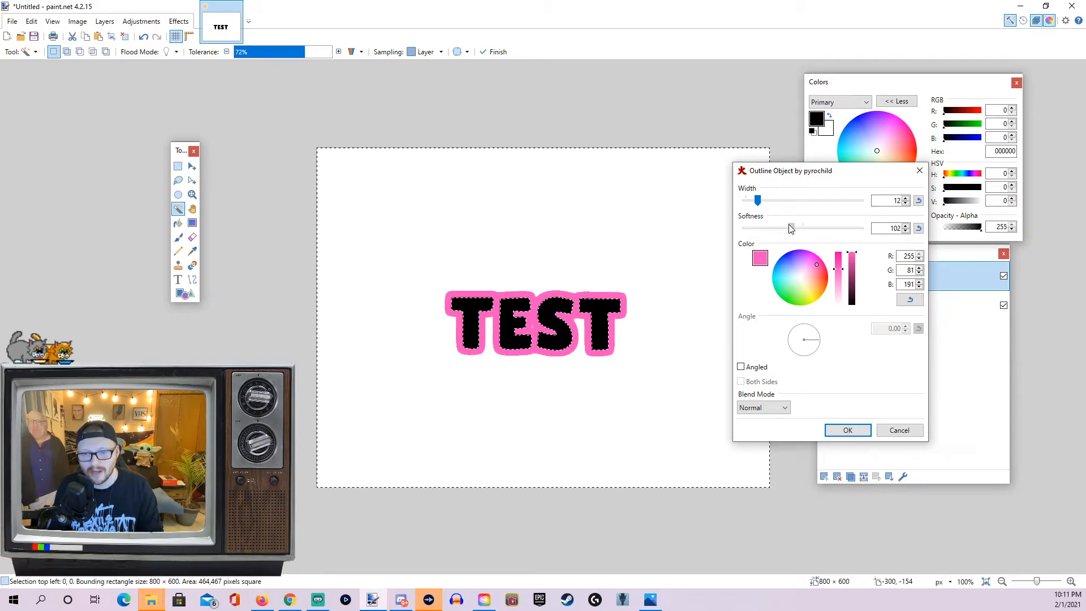
left_click_drag(796, 228, 822, 228)
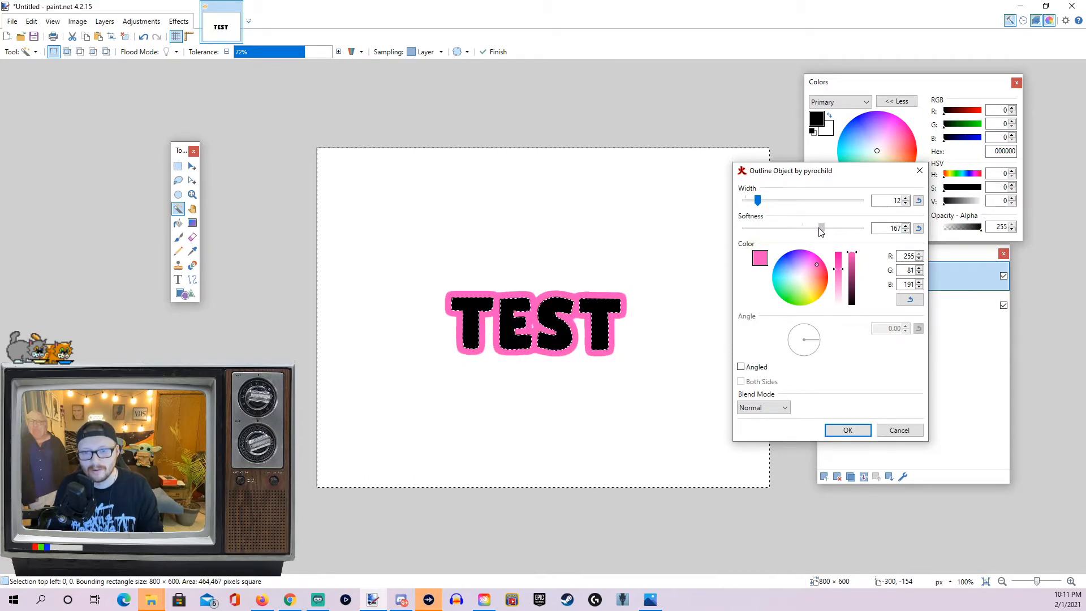
left_click_drag(820, 227, 823, 228)
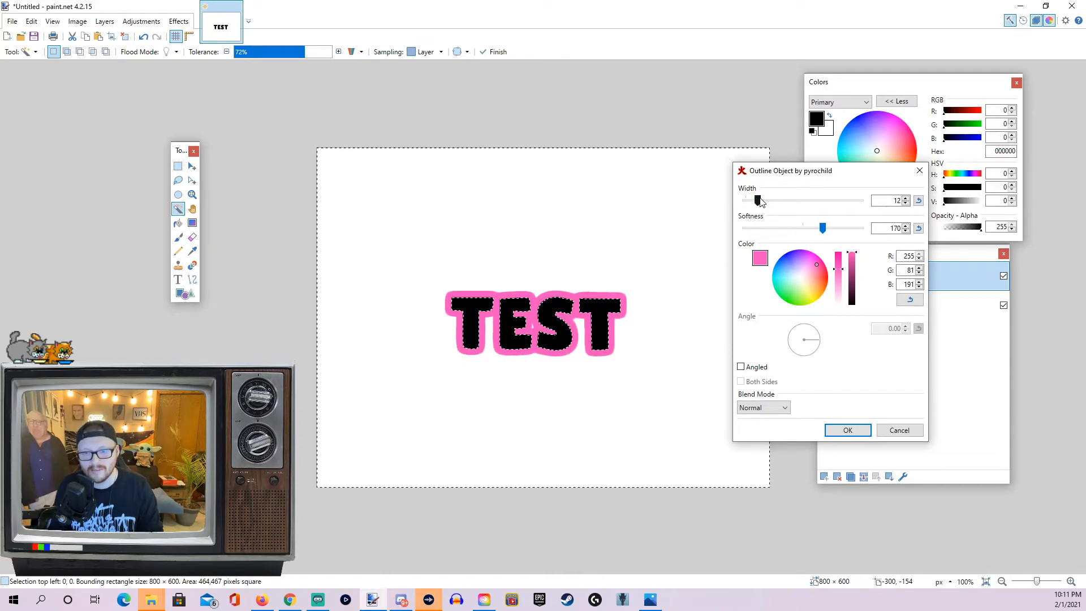
left_click_drag(757, 200, 748, 200)
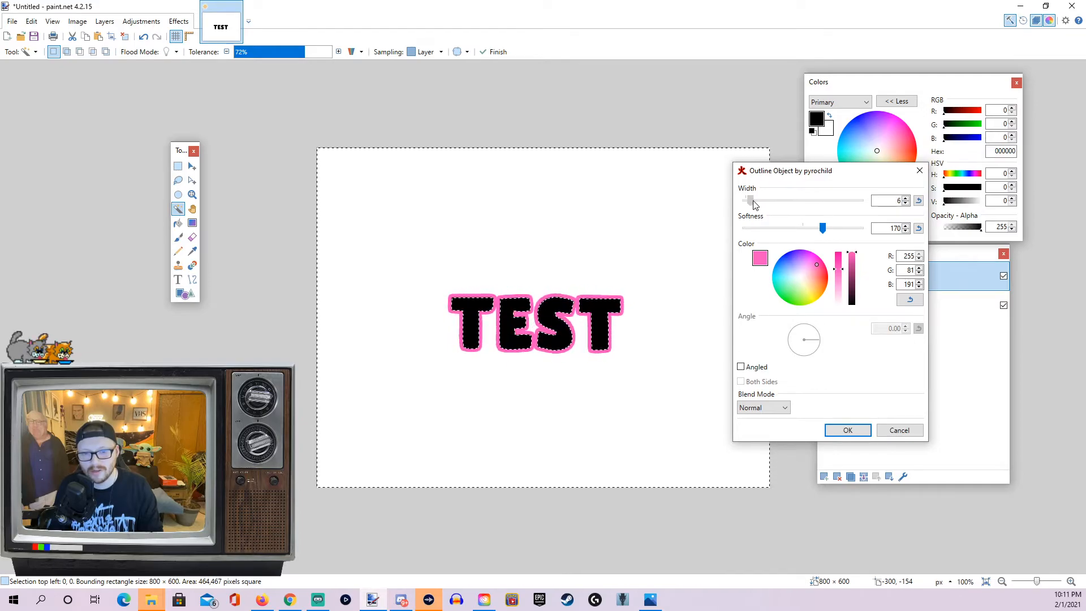
left_click_drag(751, 201, 747, 200)
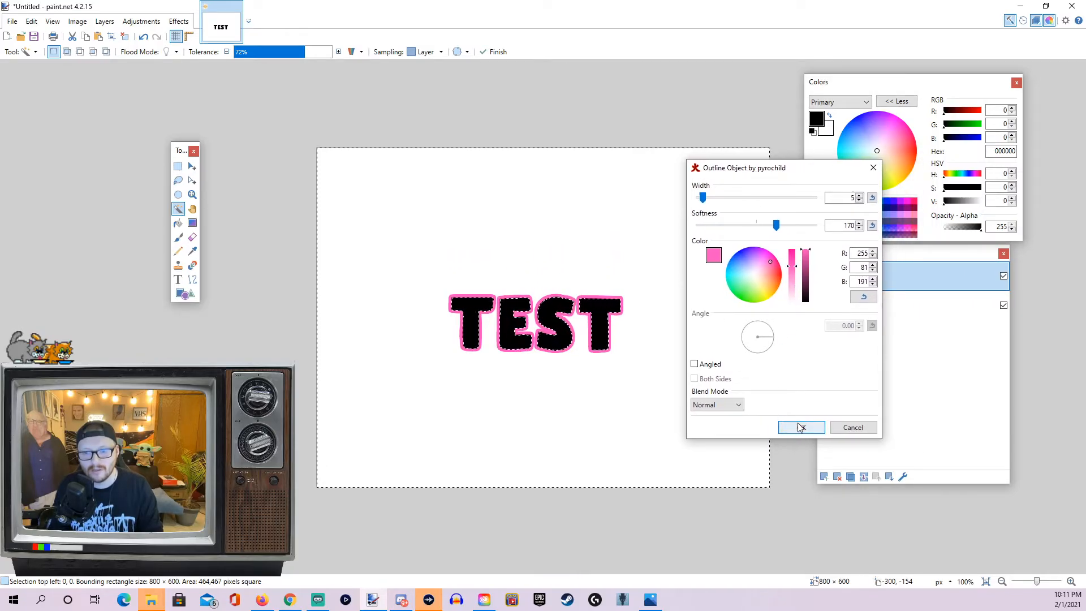
left_click(801, 427)
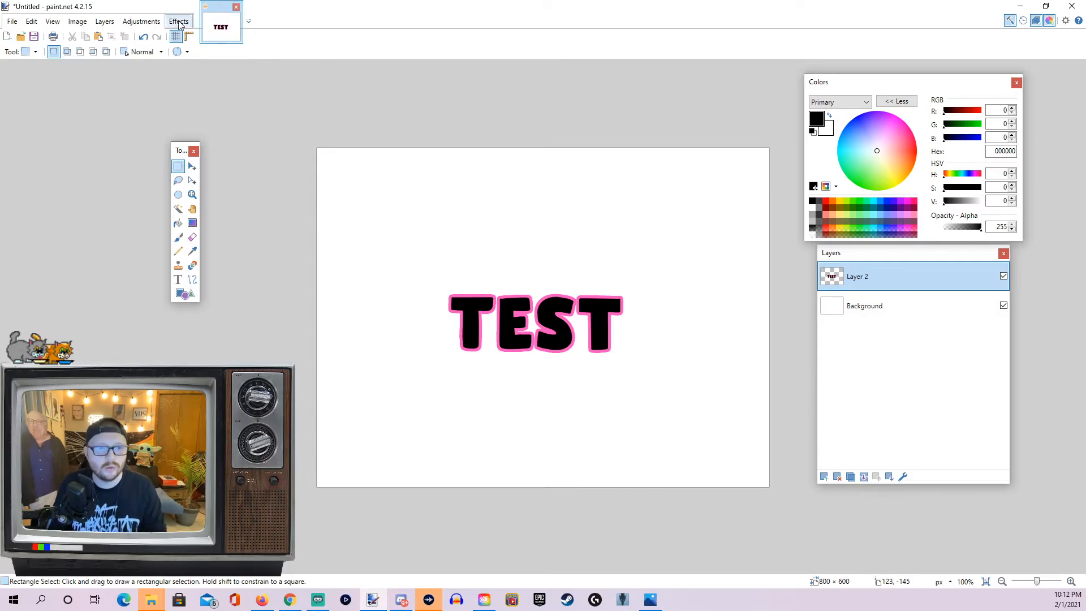
Undo the pink outline so TEST is plain black again
left_click(179, 20)
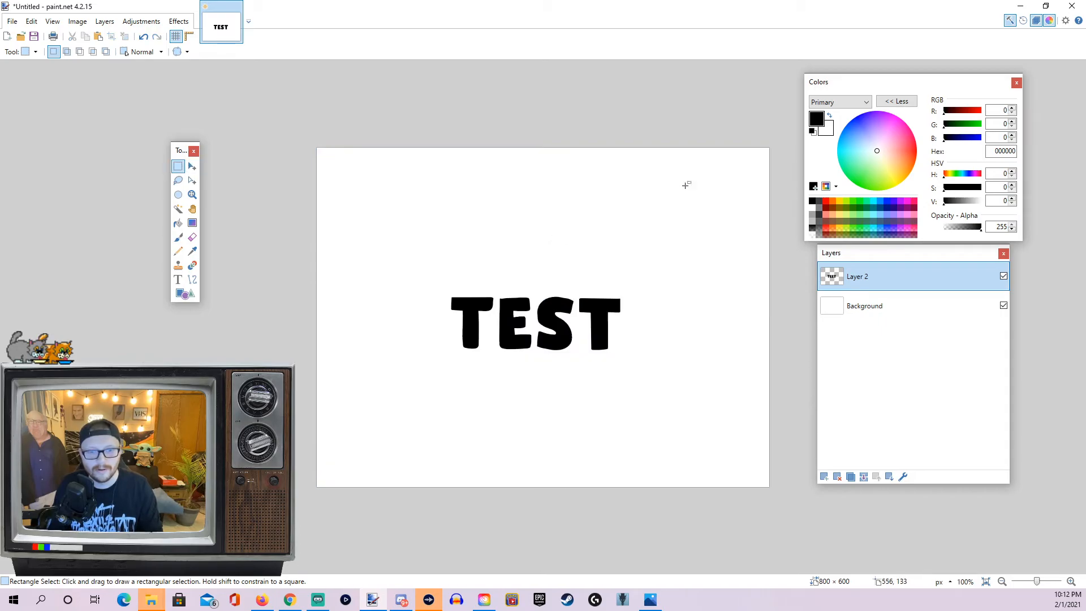
Set the primary colour to purple 945BFF and reselect the empty area around TEST
left_click(179, 20)
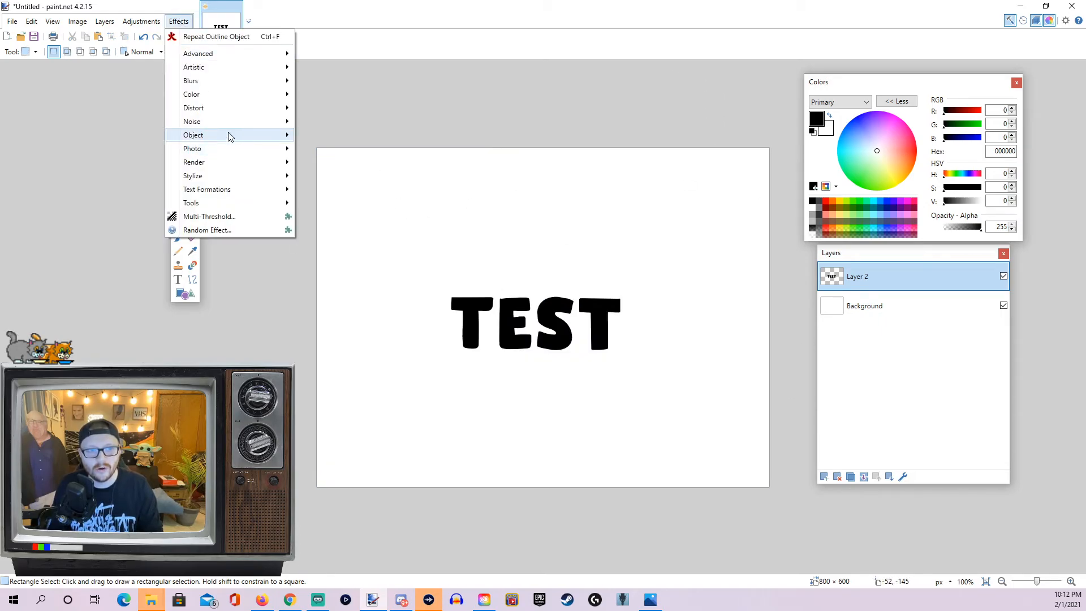
left_click(194, 134)
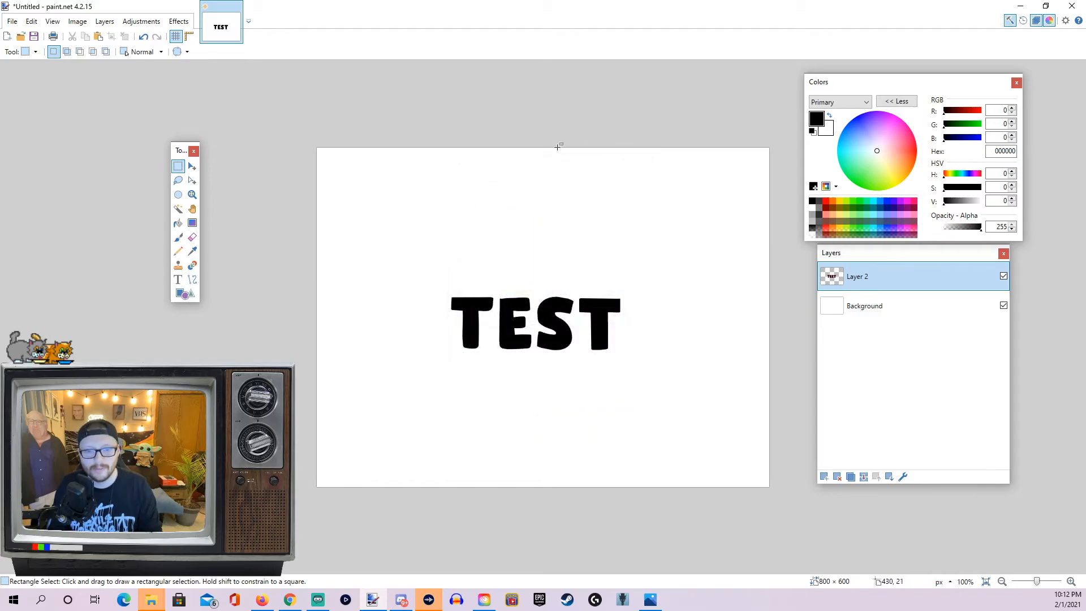
left_click(874, 130)
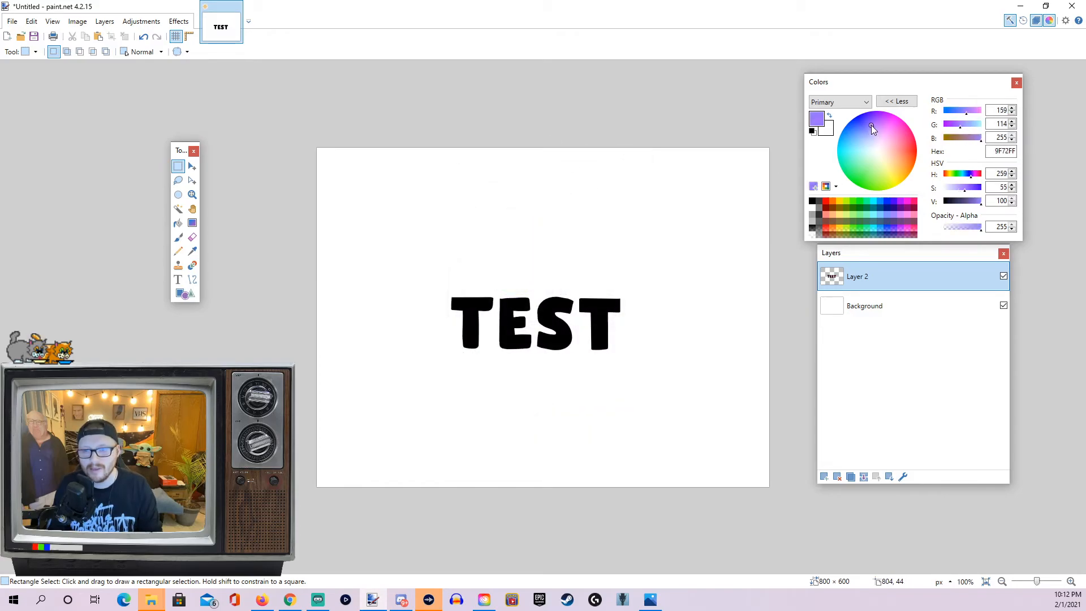
left_click(864, 124)
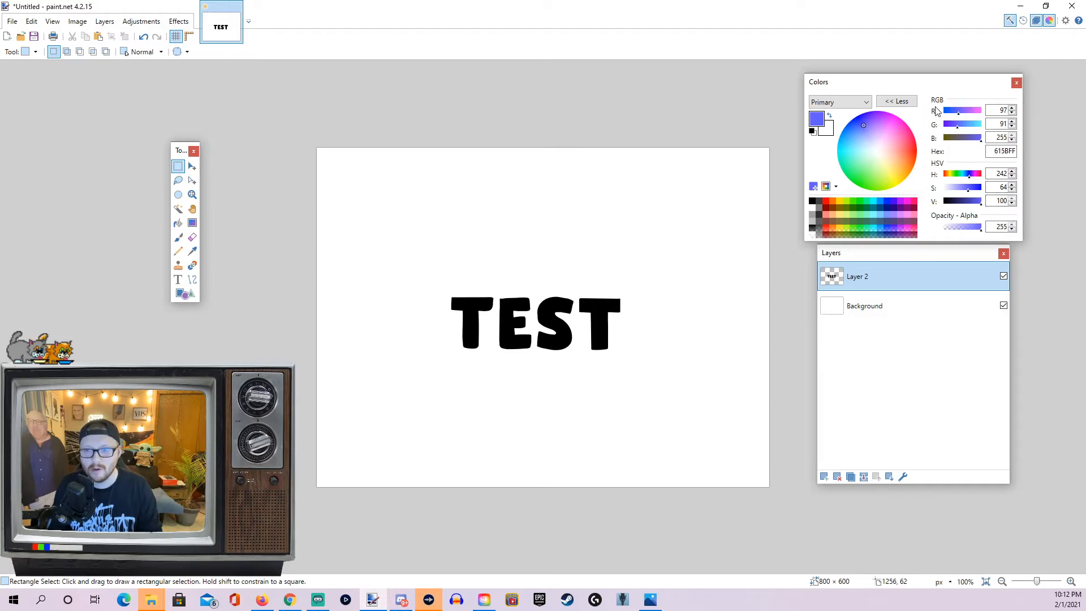
mouse_move(948, 172)
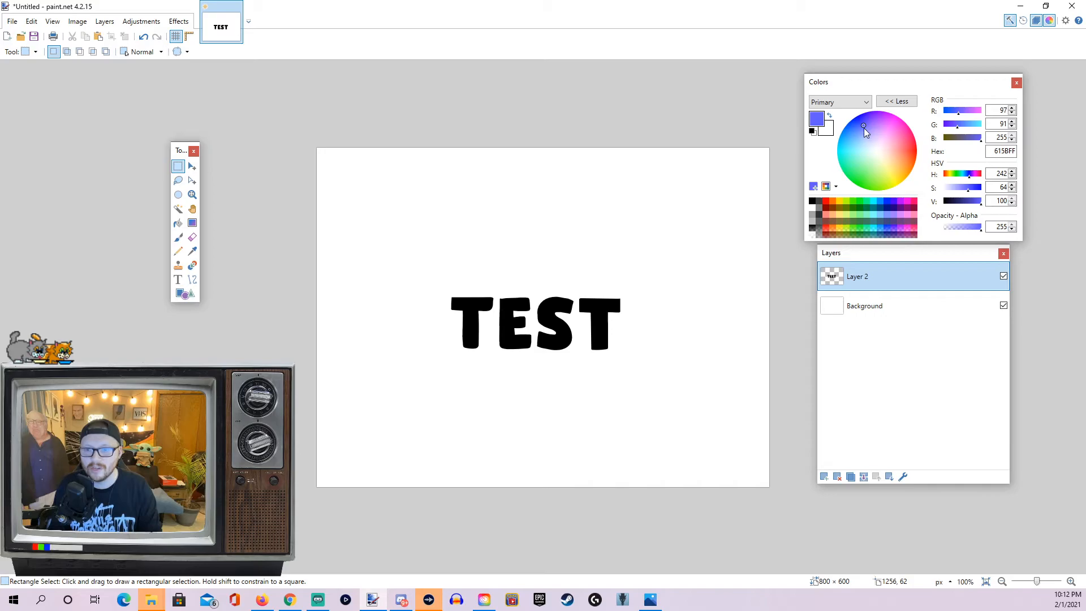
left_click(870, 138)
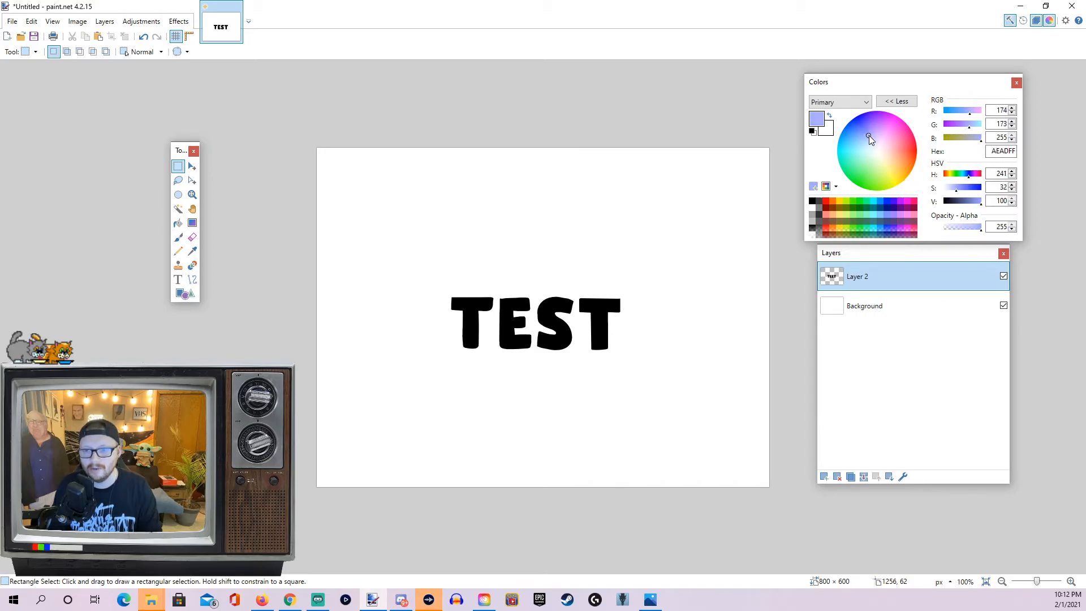
left_click(872, 124)
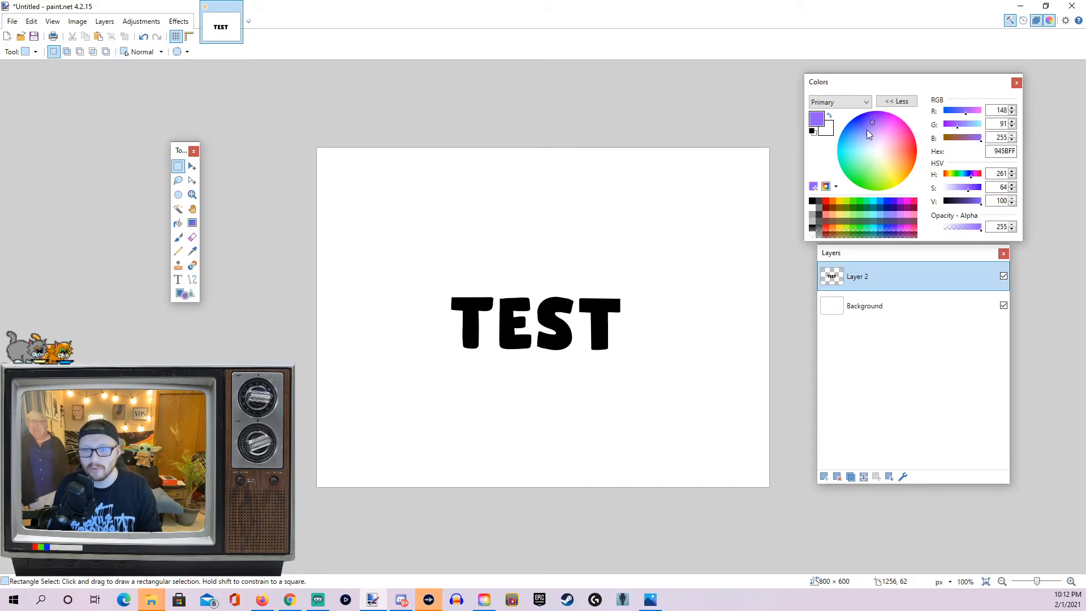
mouse_move(955, 143)
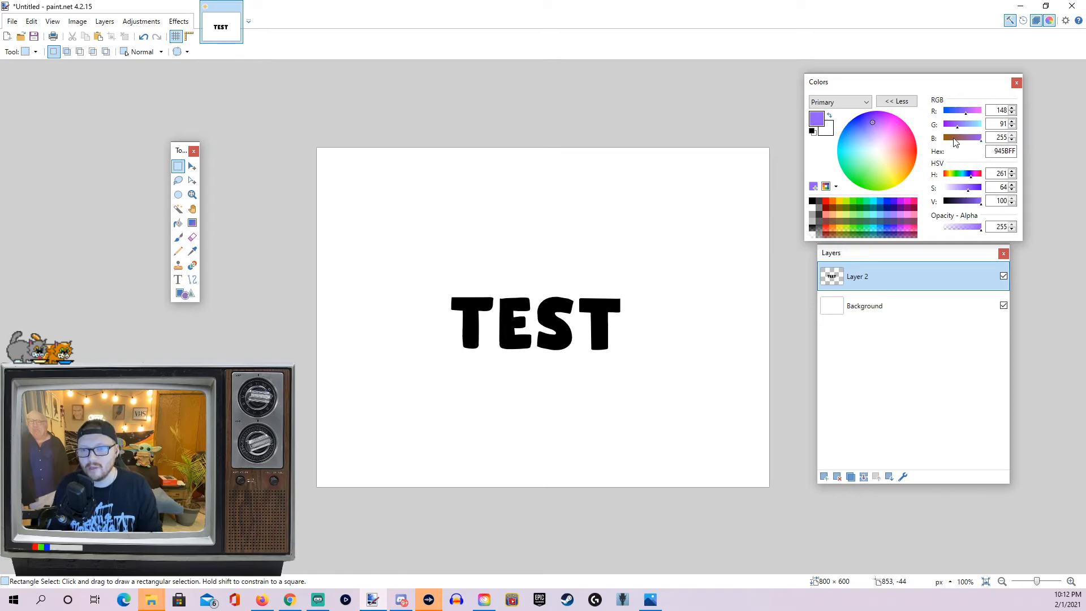
left_click(178, 20)
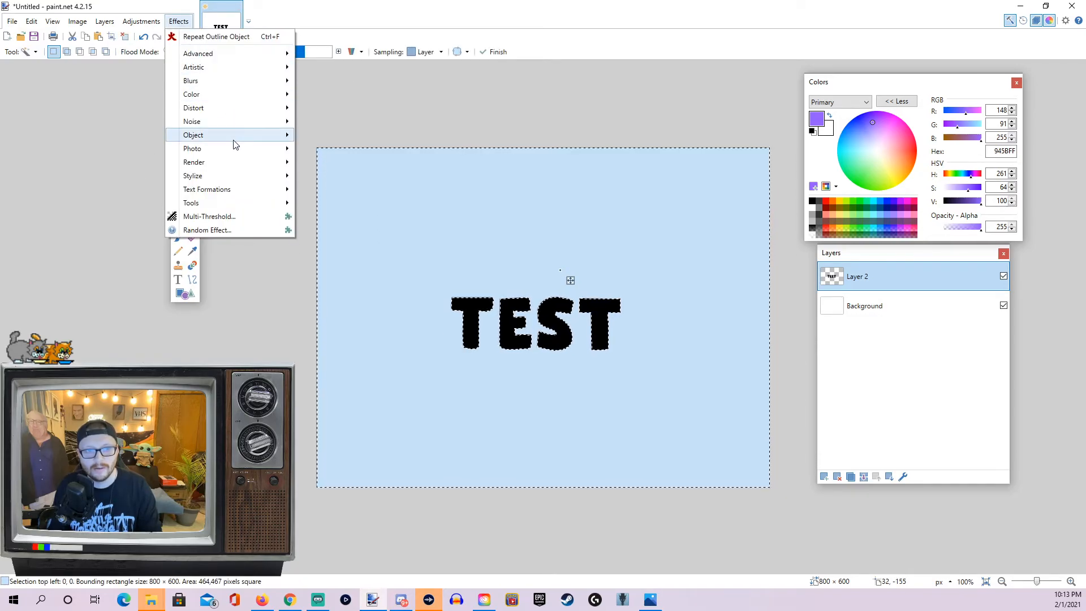
Apply Outline Object in the primary purple at width 4 around TEST
left_click(194, 135)
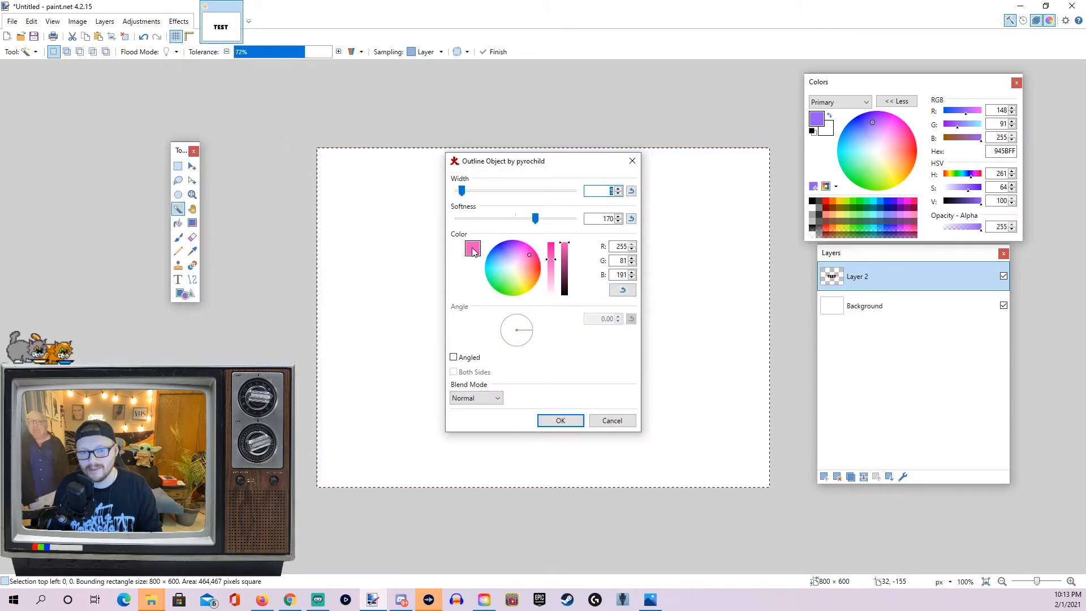
mouse_move(622, 290)
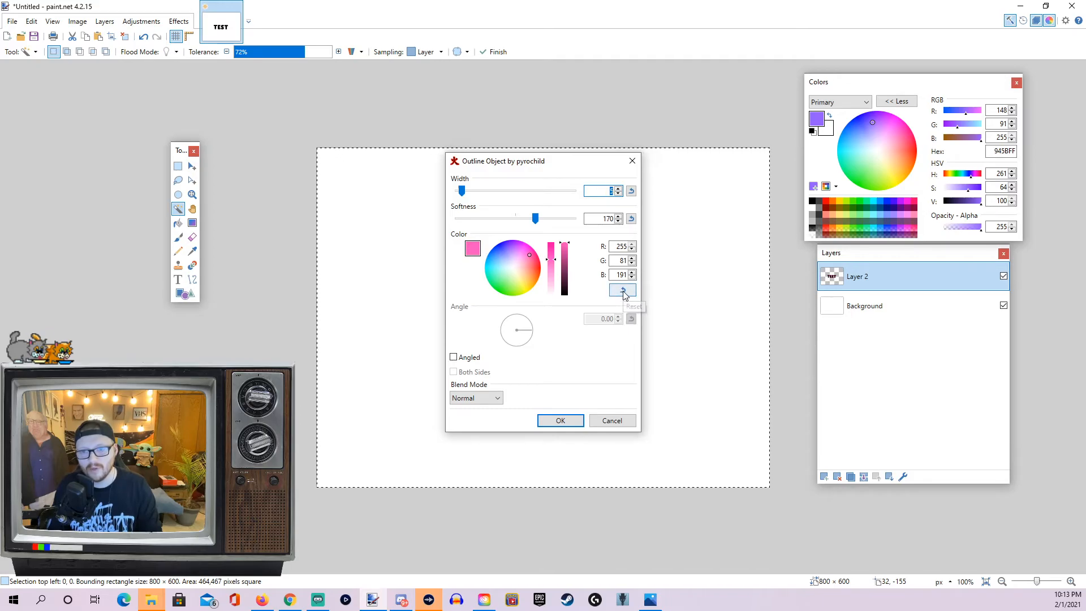
left_click(623, 289)
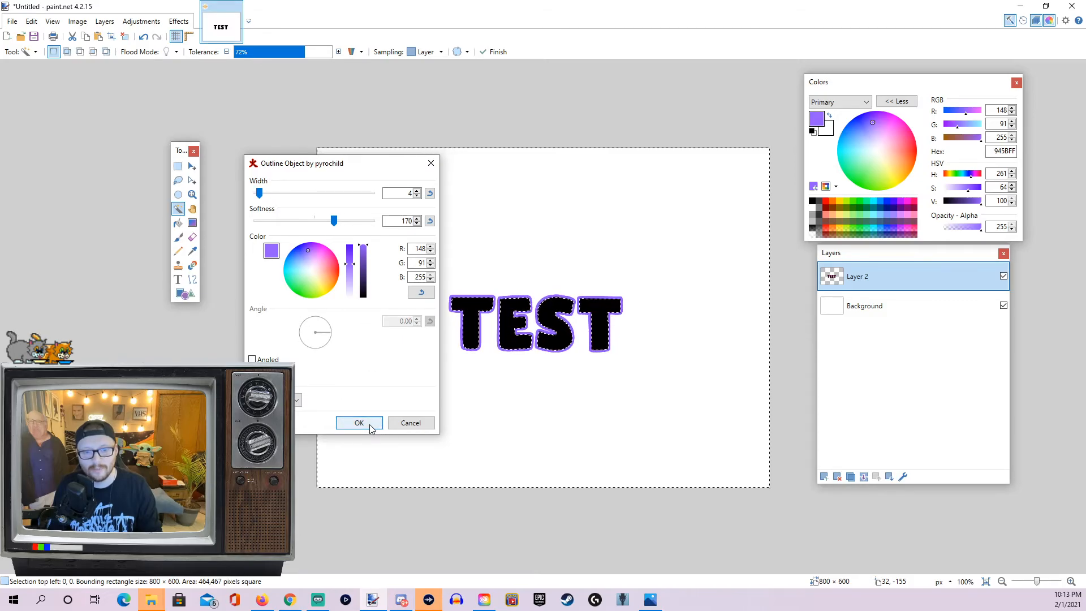
left_click(358, 422)
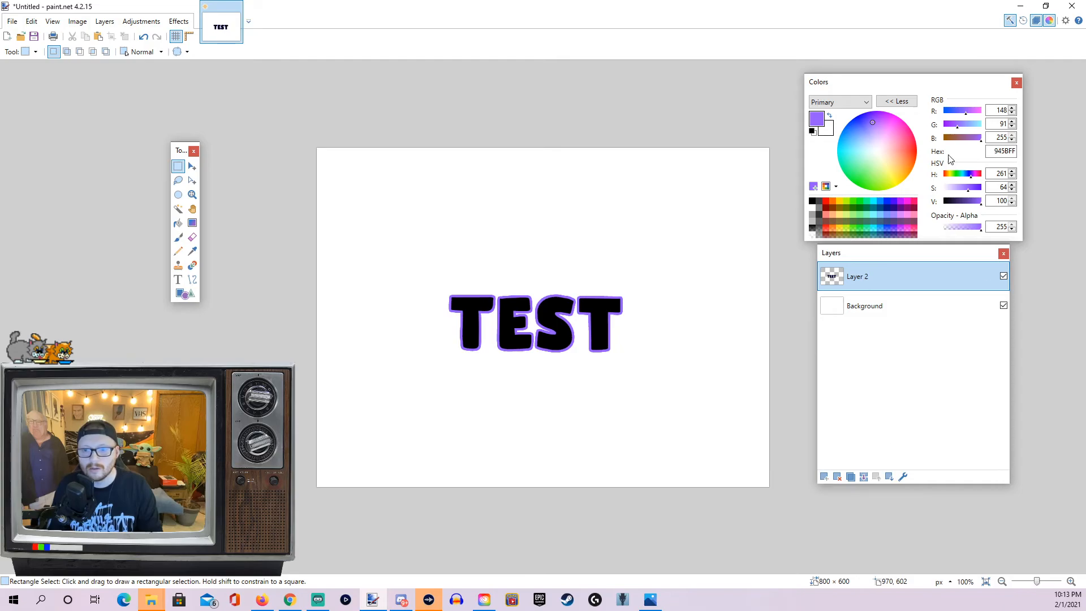
mouse_move(415, 294)
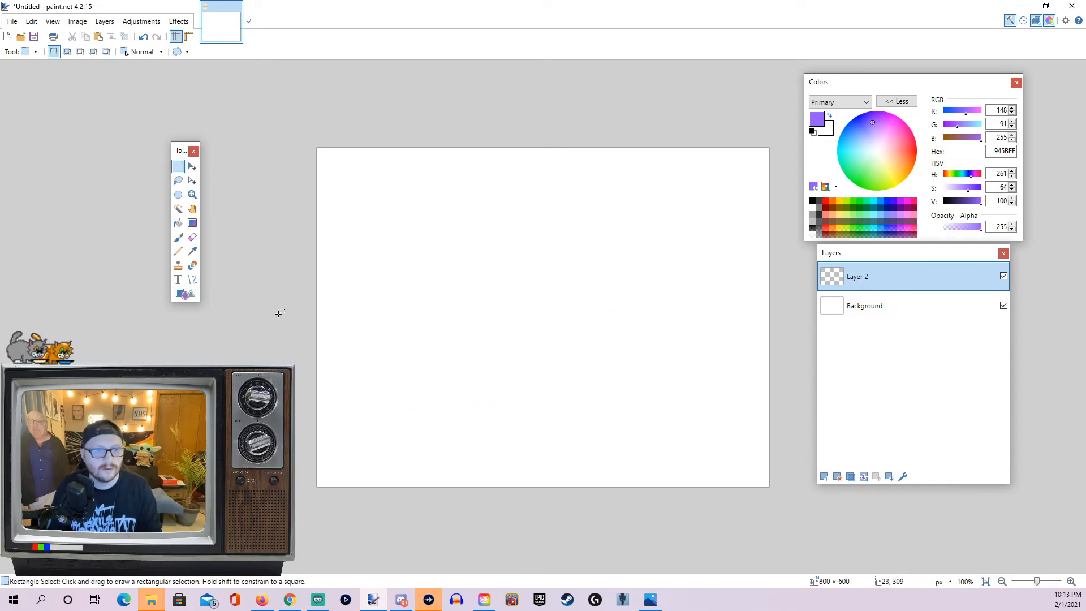
Write black HELLO on the cleared layer and magic-wand the transparent area around it
left_click(178, 279)
type("H")
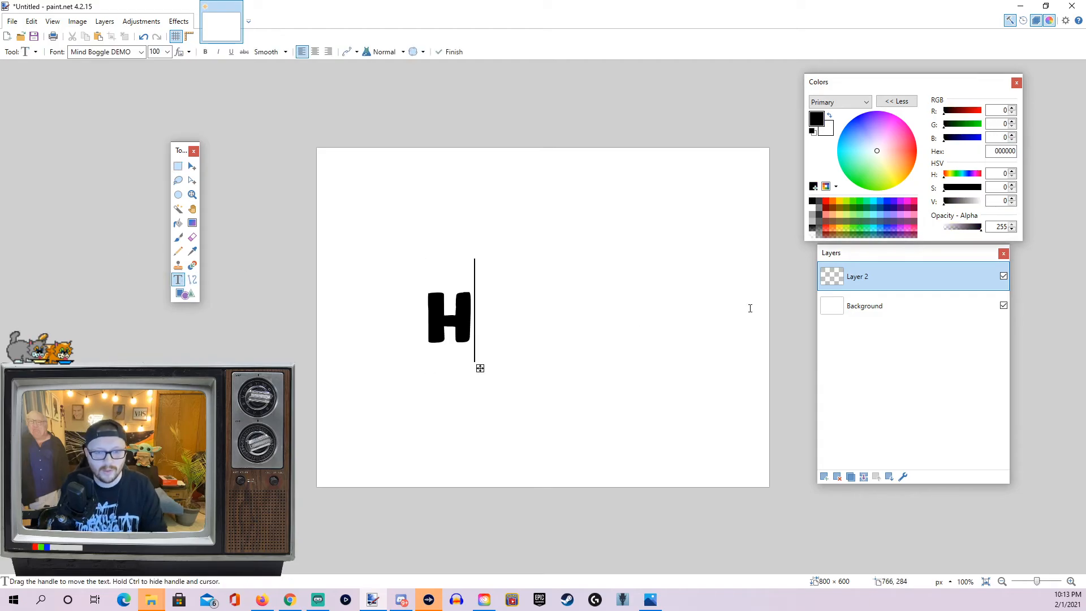
type("ELLO")
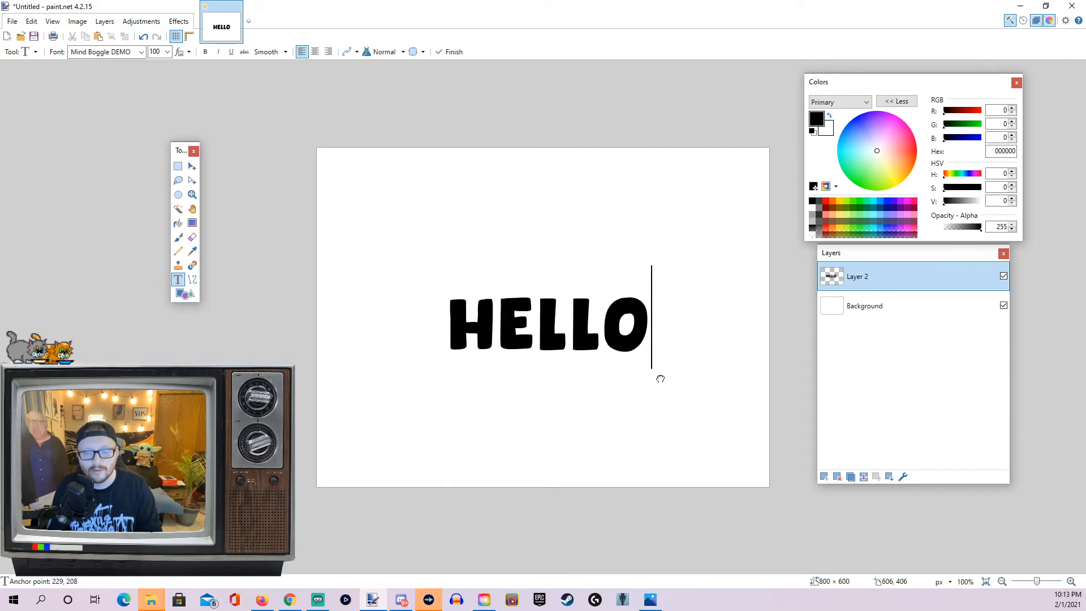
left_click(178, 208)
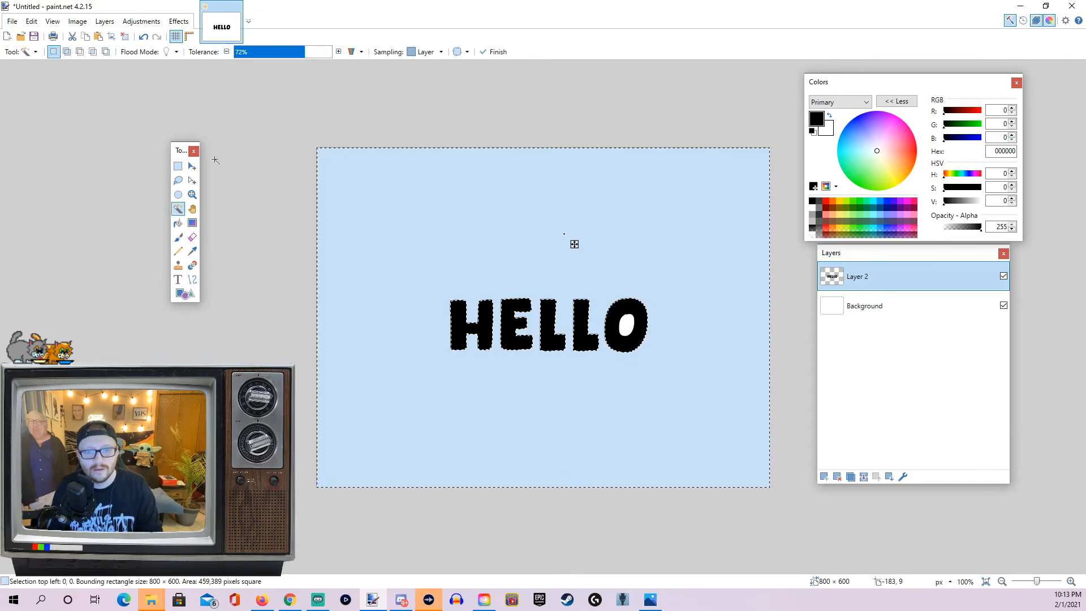
mouse_move(758, 260)
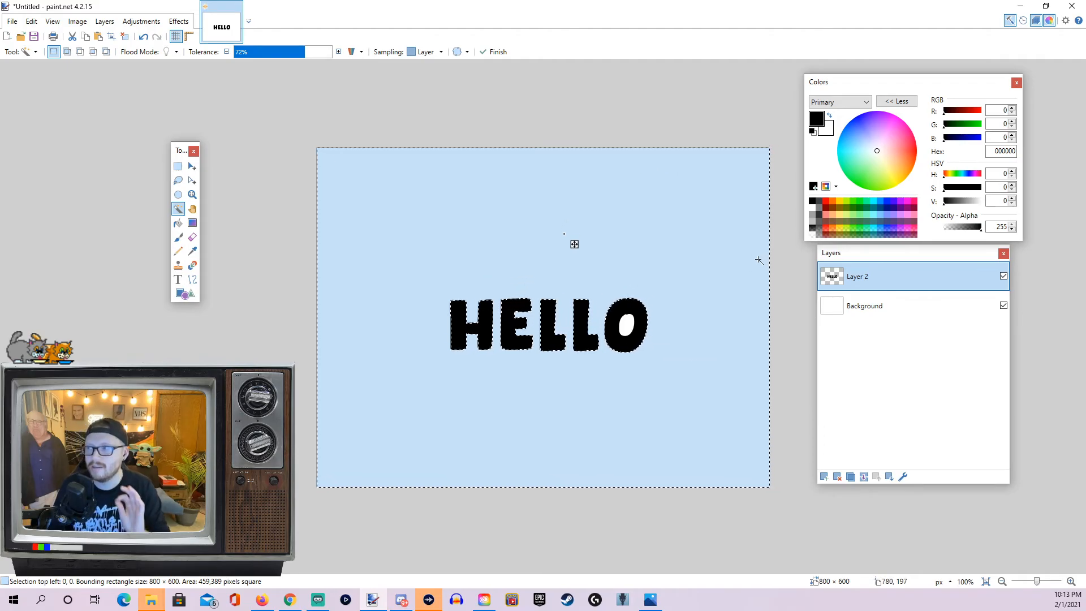
mouse_move(573, 372)
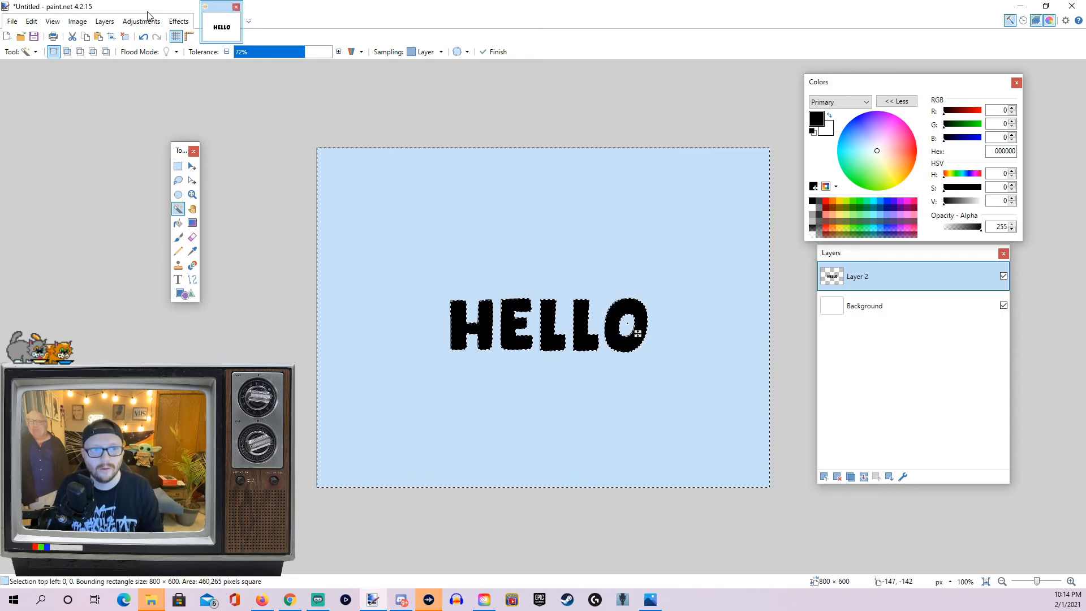
Apply the purple Outline Object to HELLO, including inside the O
left_click(179, 21)
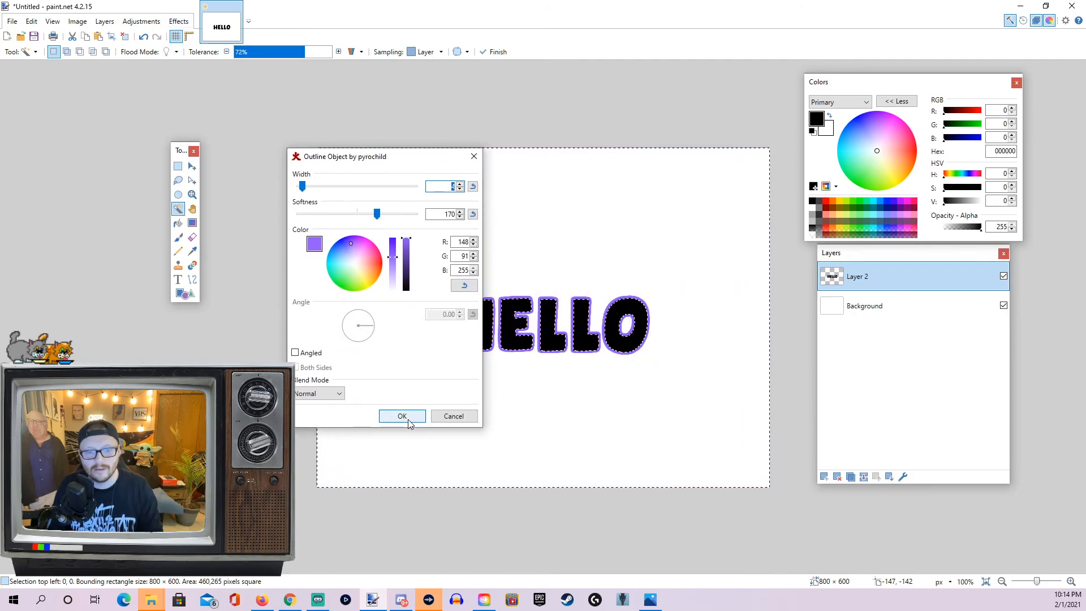
left_click(401, 415)
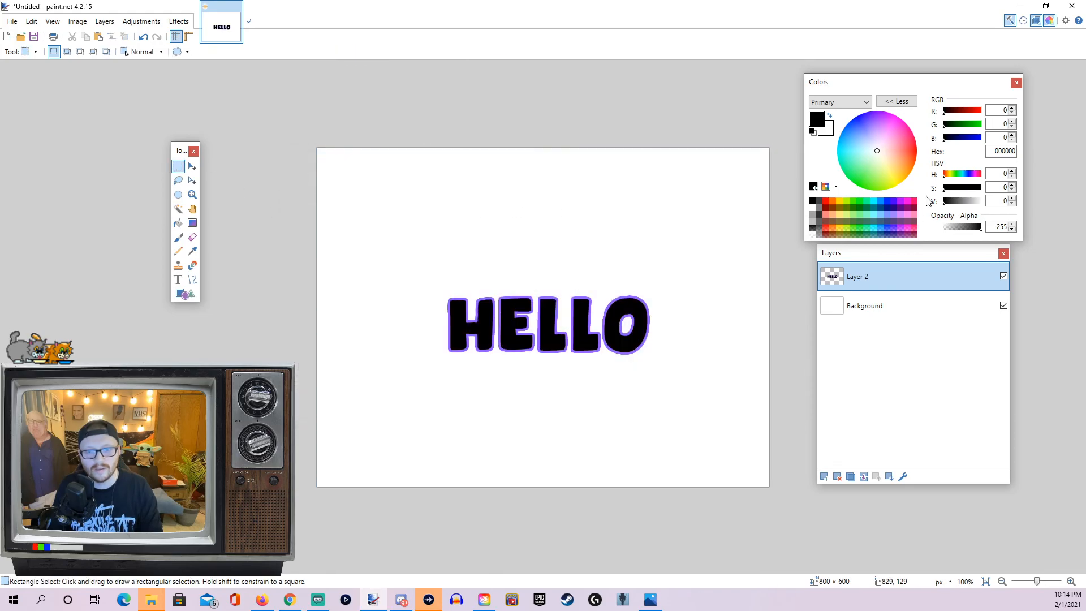